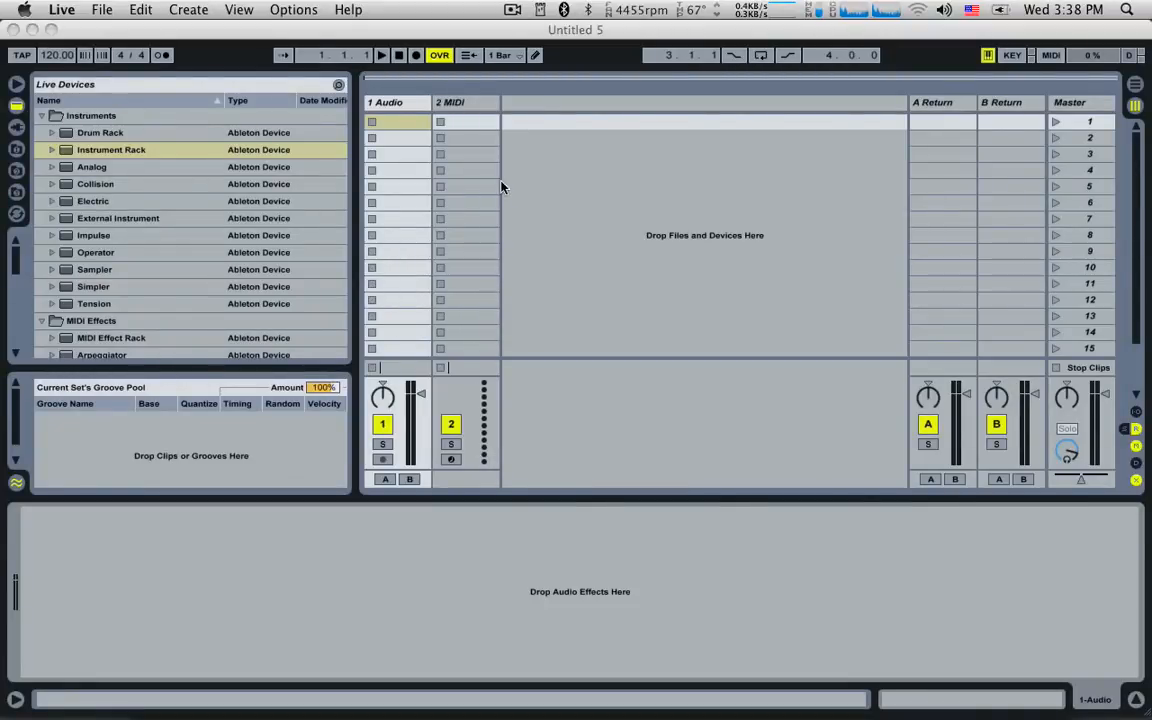
mouse_move(470, 118)
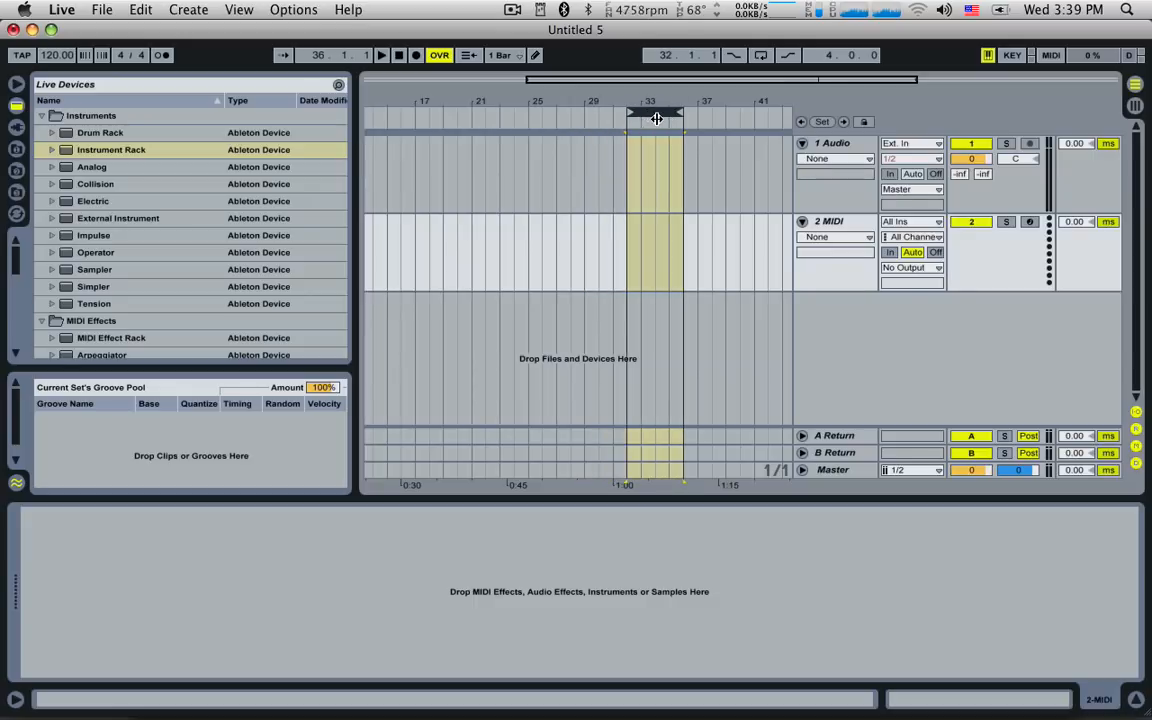
- Delete the unused audio track and load an Instrument Rack with Operator as its first chain
left_click(832, 143)
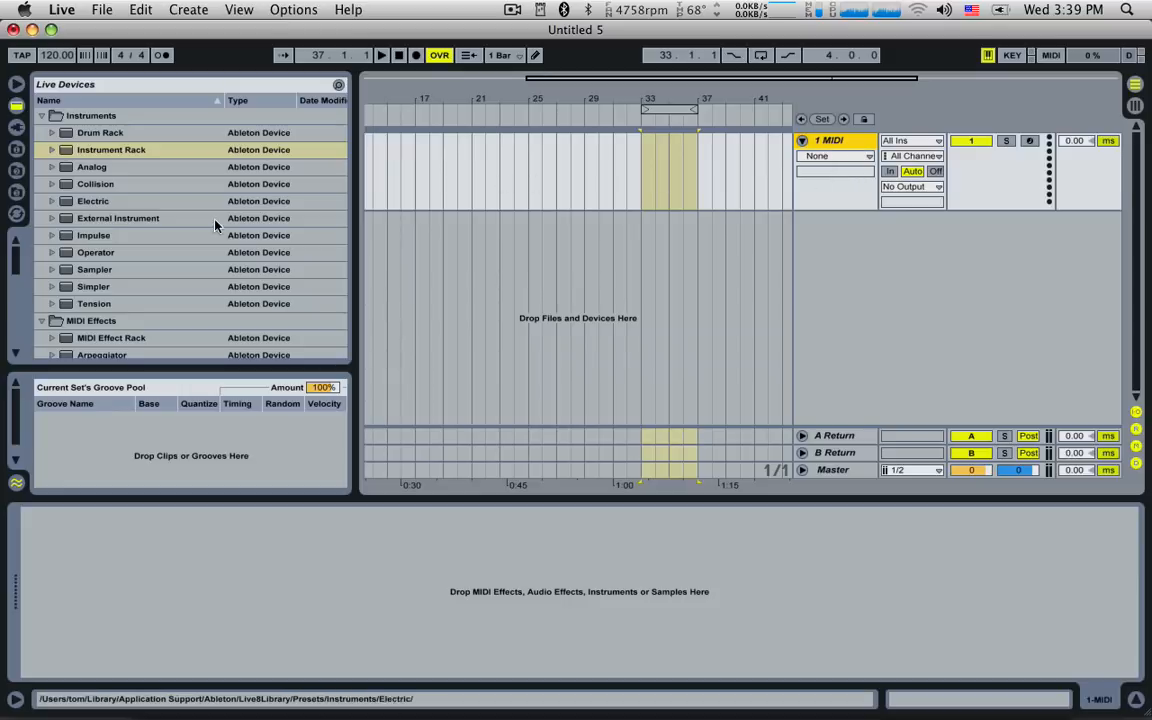
left_click(110, 149)
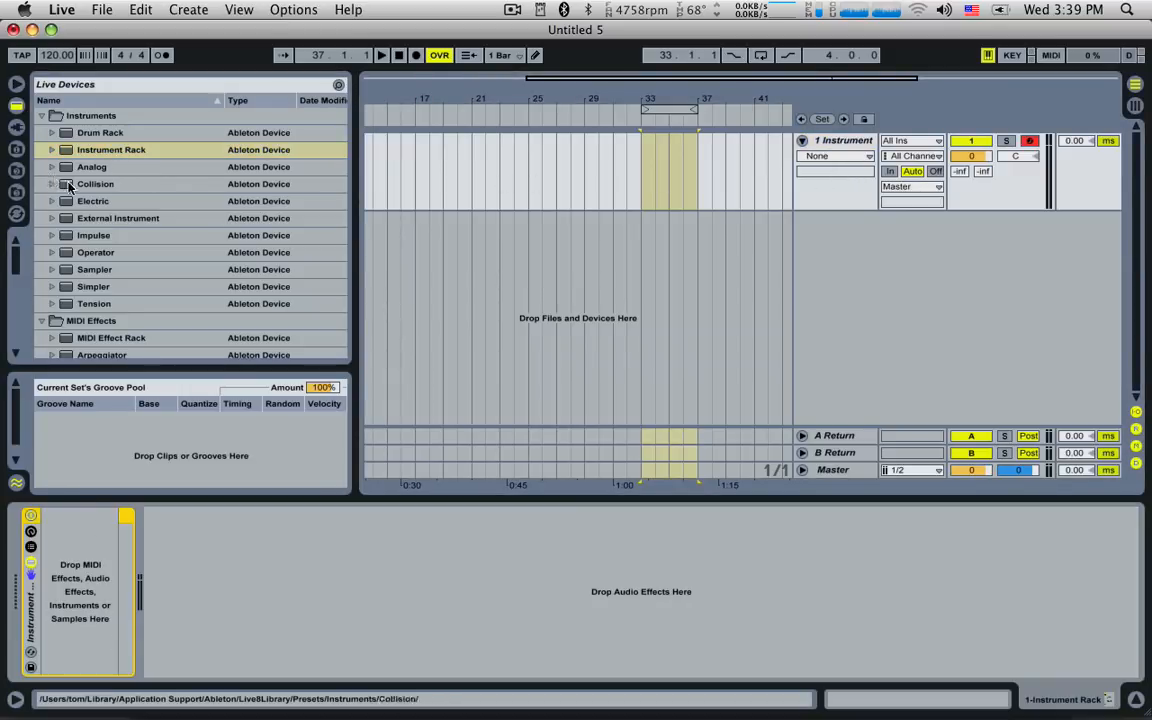
left_click(95, 252)
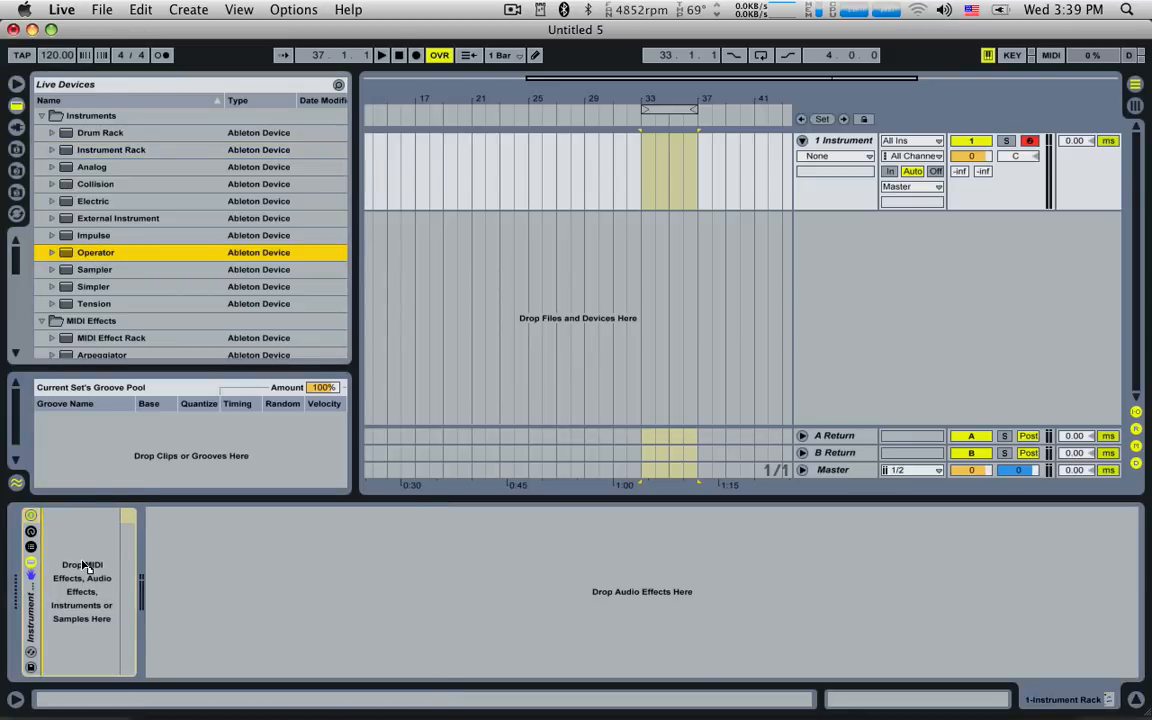
double_click(95, 252)
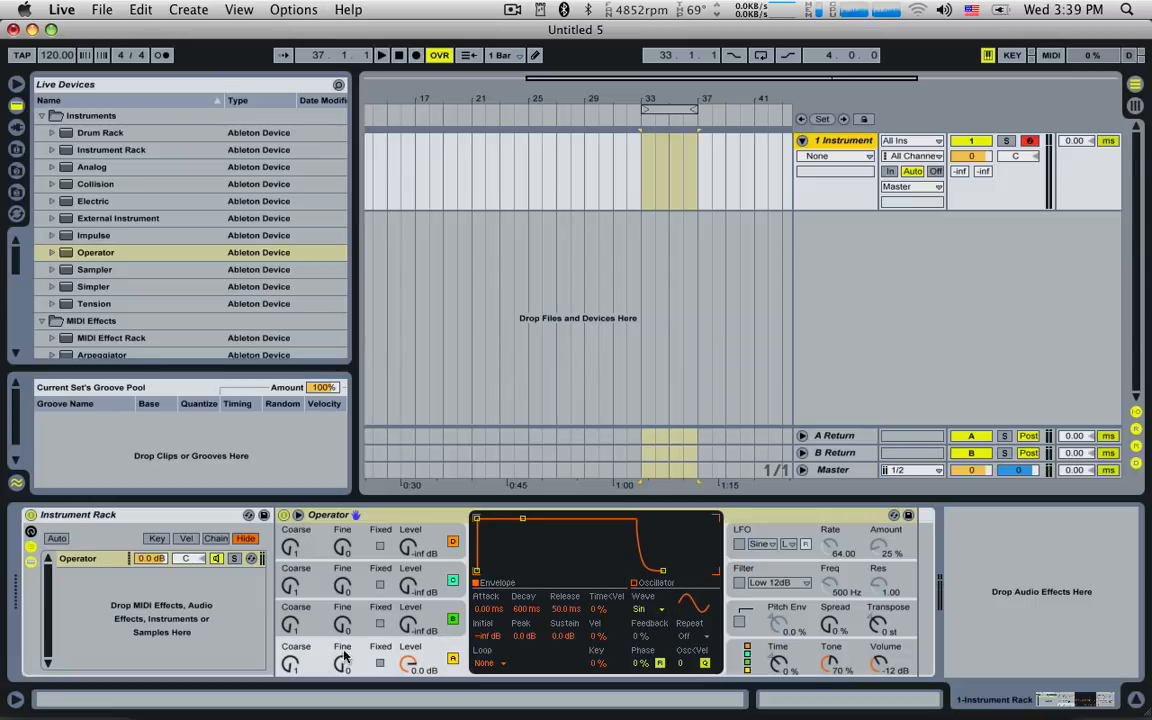
- Choose a square waveform for Operator's oscillator from the Wave list
left_click(648, 608)
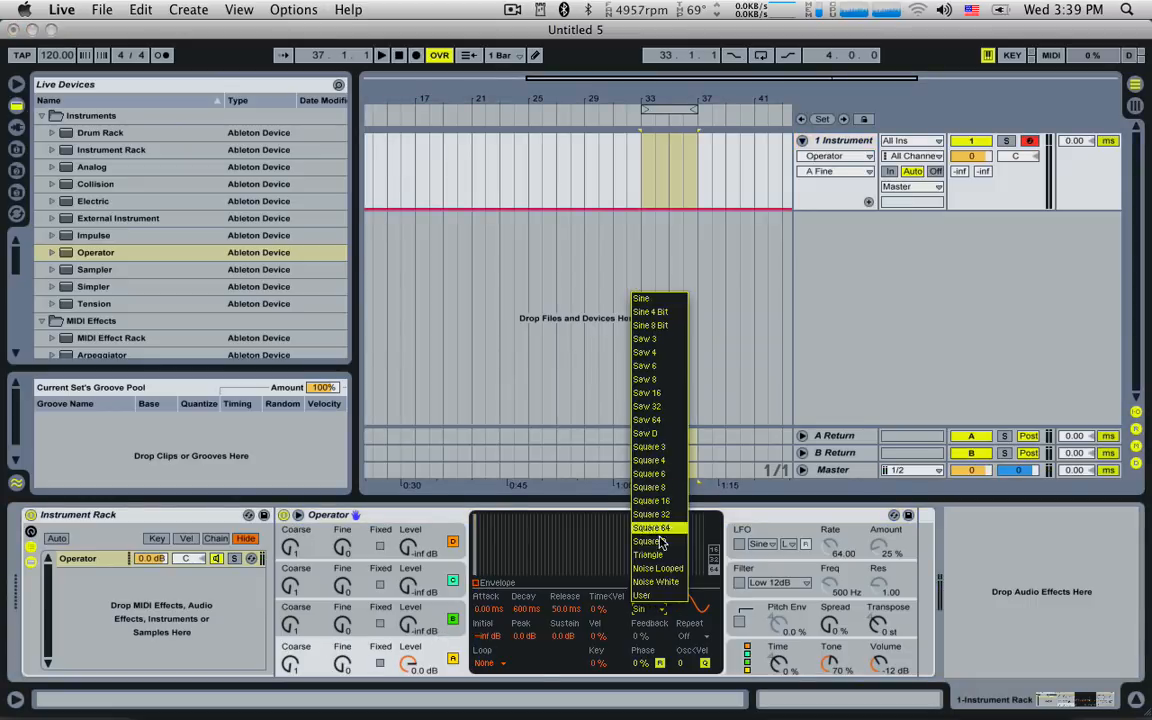
left_click(648, 540)
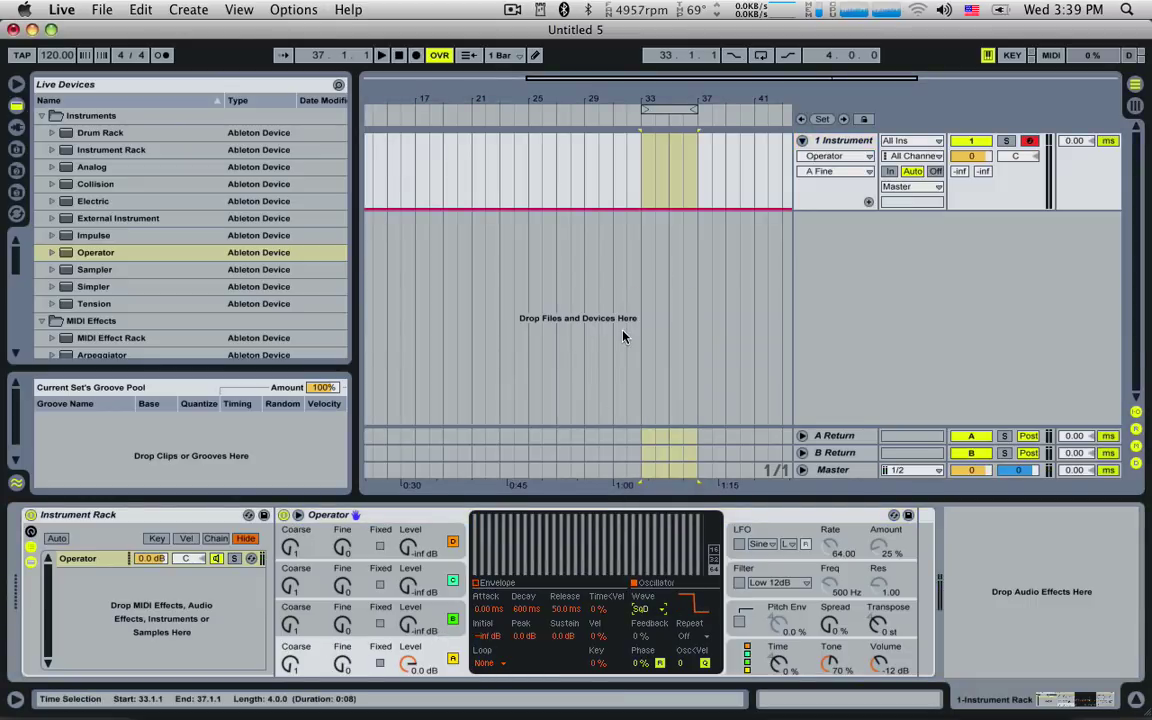
left_click(651, 610)
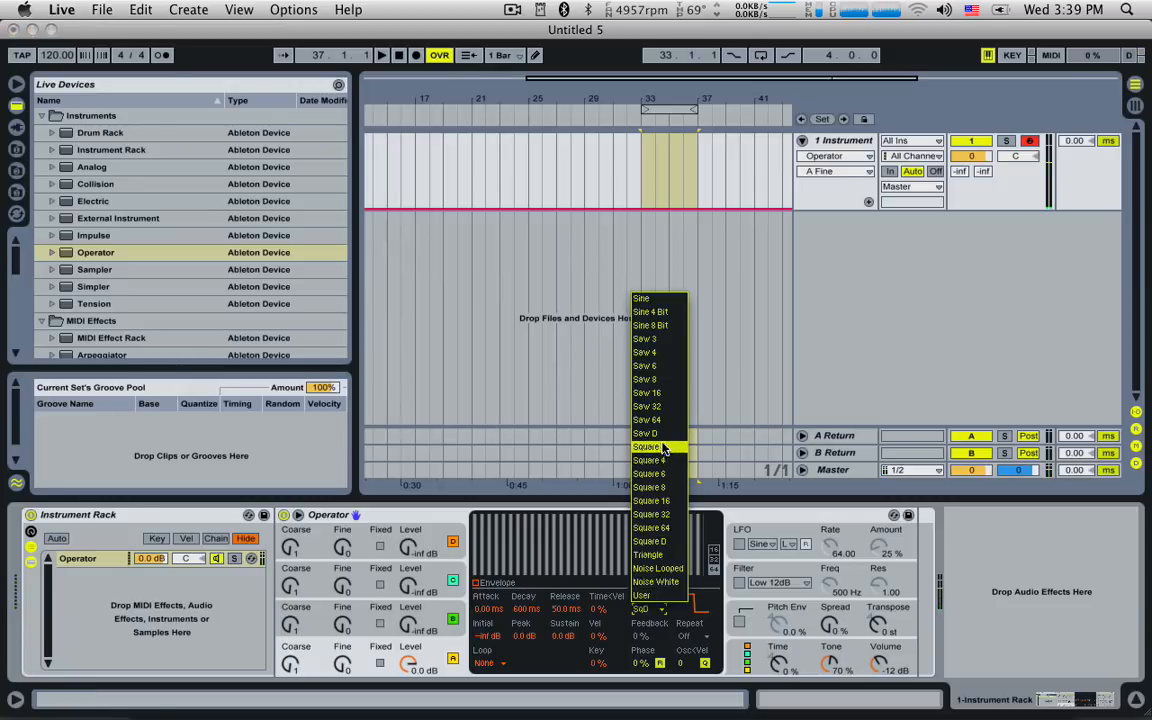
left_click(649, 447)
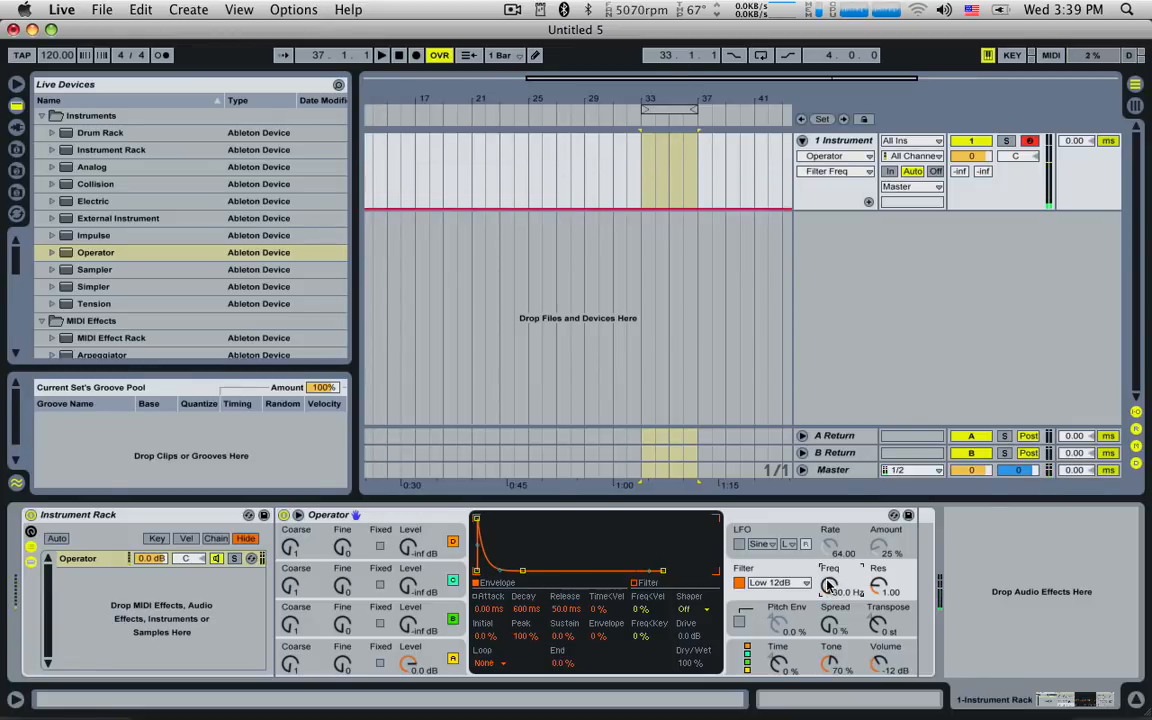
- Lower the filter cutoff, set the filter envelope amount to 100% and shorten its attack
left_click_drag(840, 585, 840, 570)
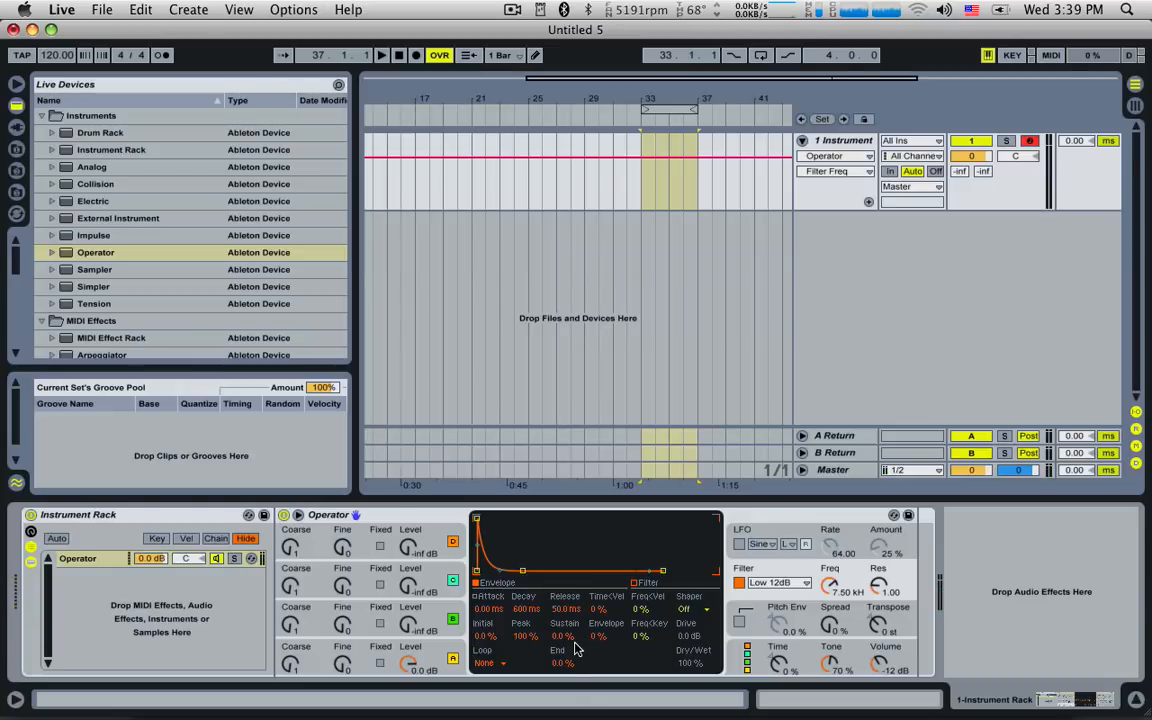
left_click(835, 171)
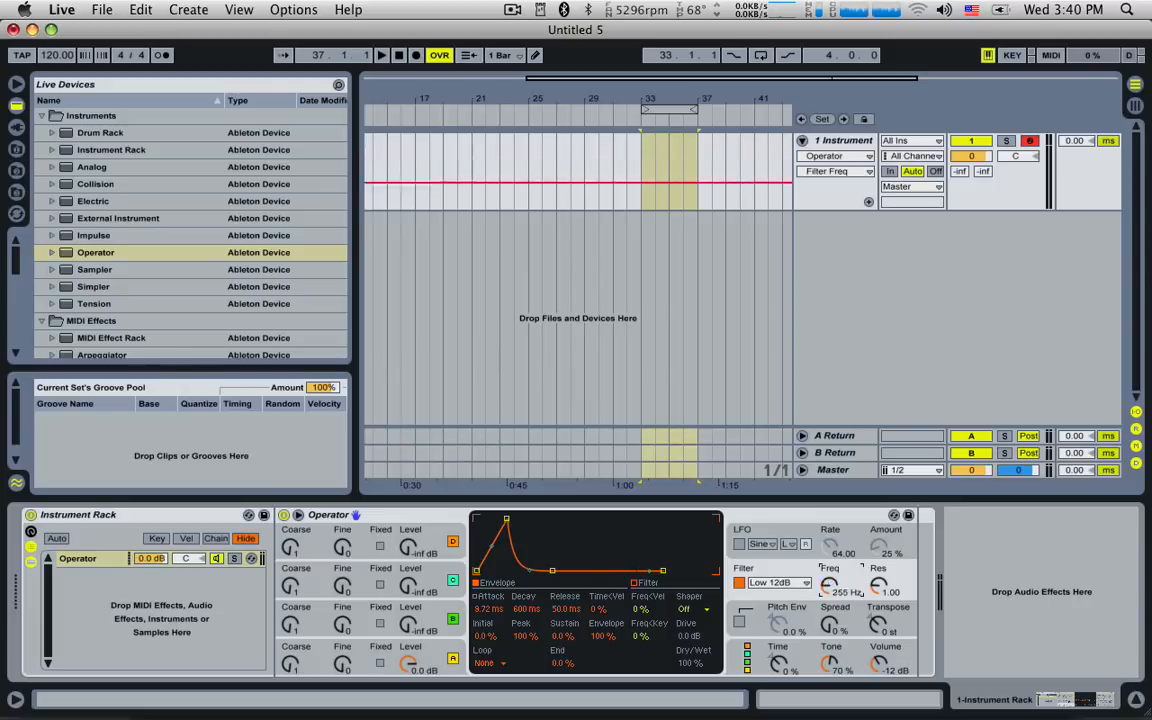
left_click_drag(828, 583, 828, 600)
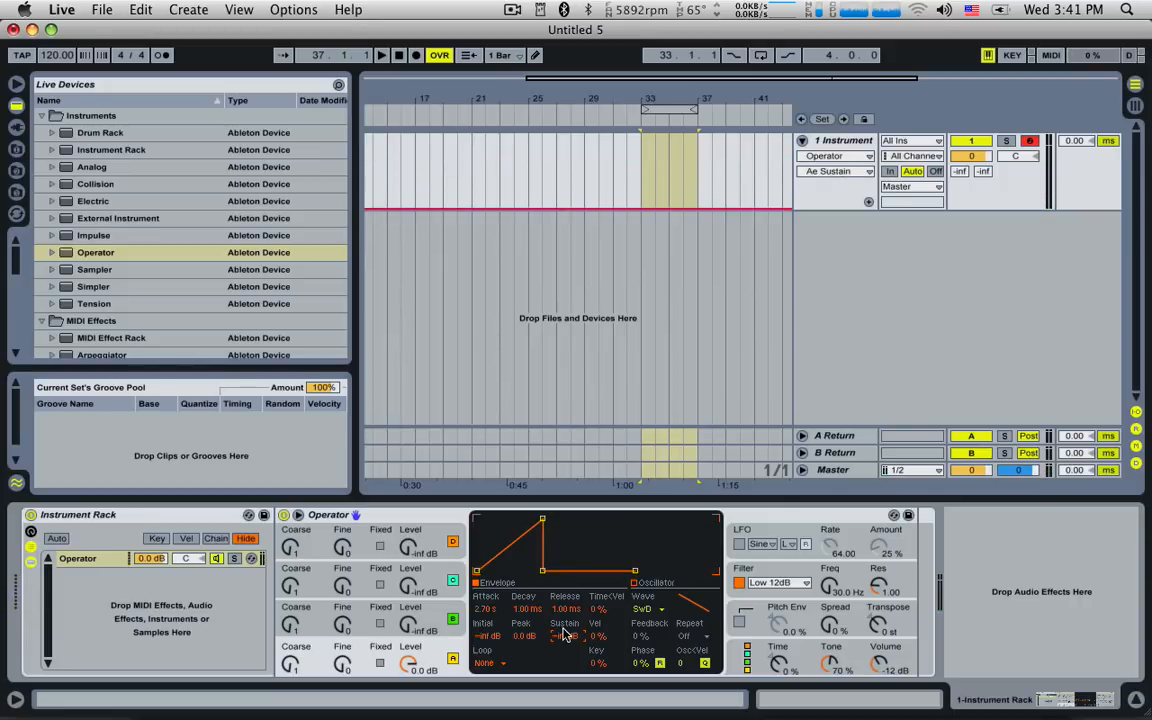
mouse_move(603, 645)
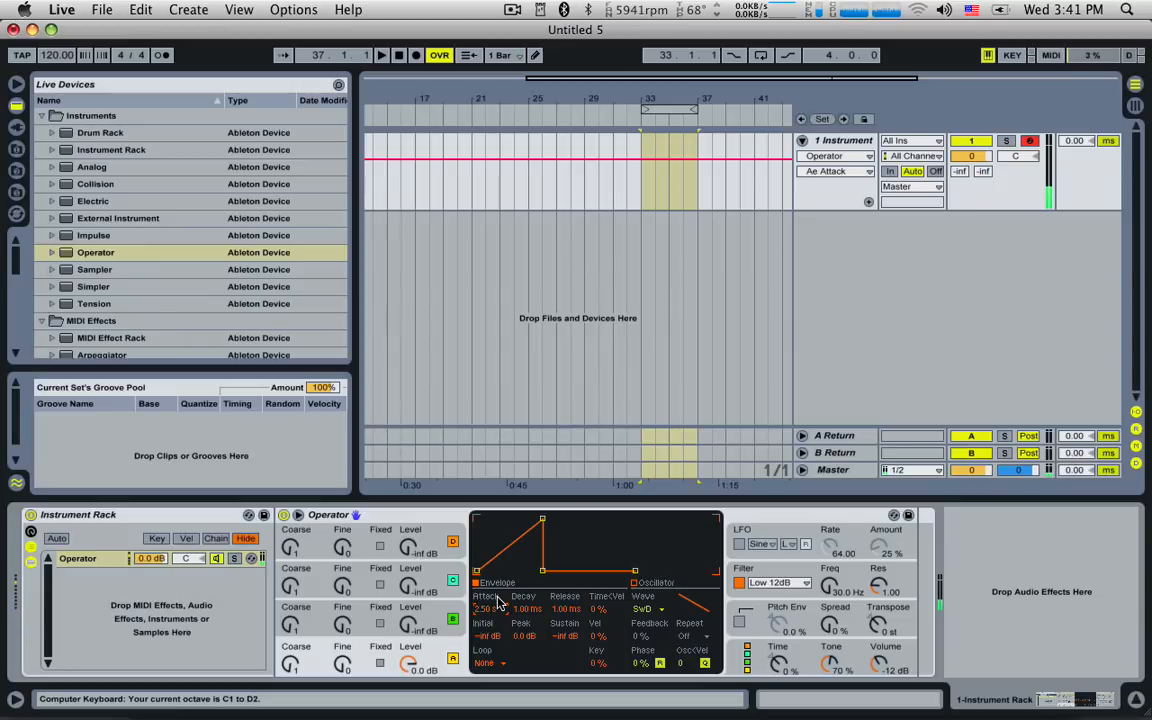
mouse_move(785, 583)
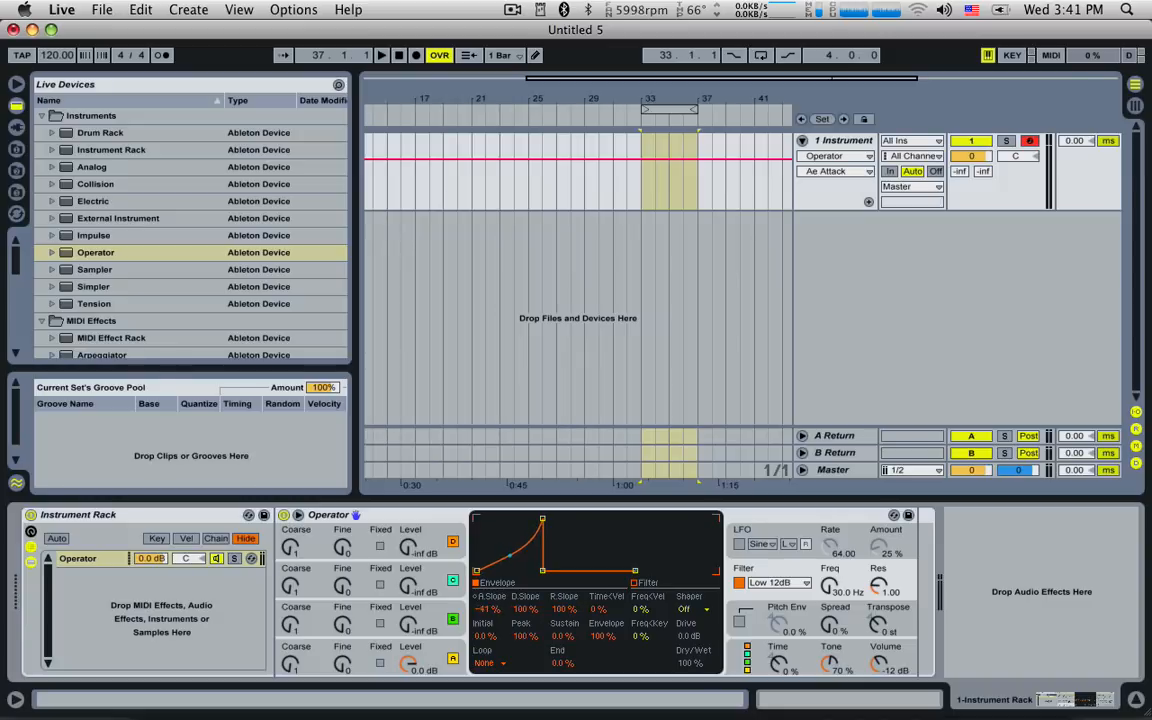
- Curve the filter envelope's attack segment to a -59% slope
left_click_drag(510, 555, 485, 570)
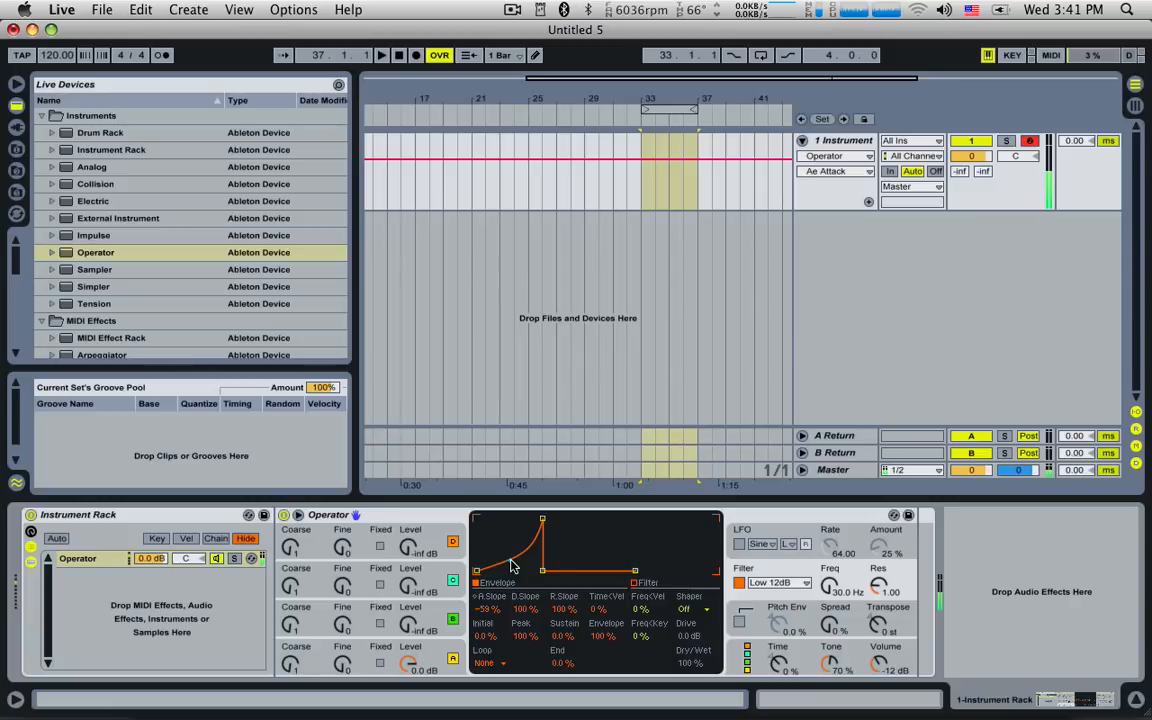
- Load a Reverb from Audio Effects after Operator in the chain
scroll("down", 3)
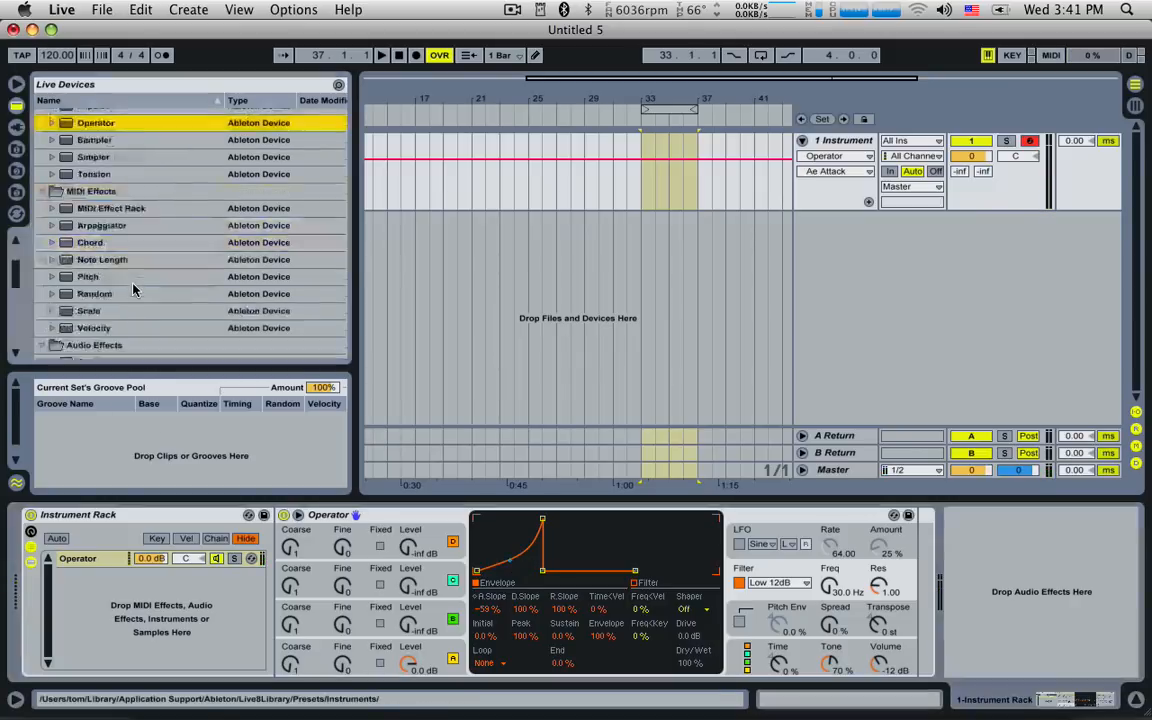
scroll("down", 3)
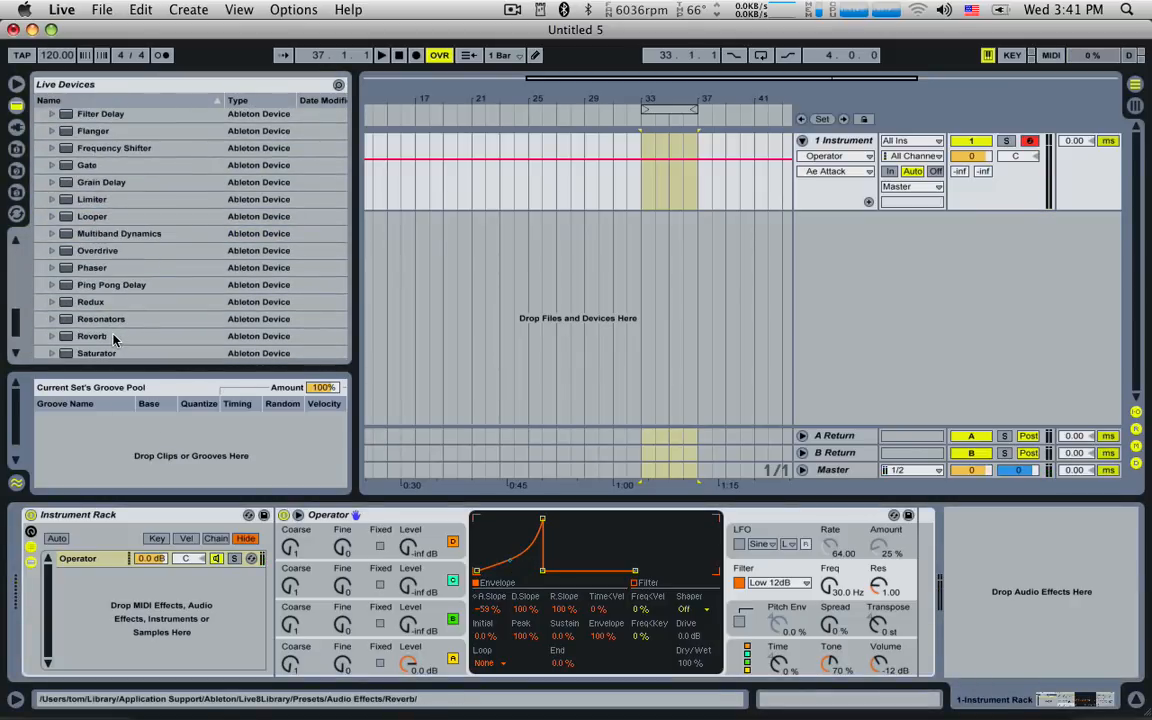
left_click(92, 336)
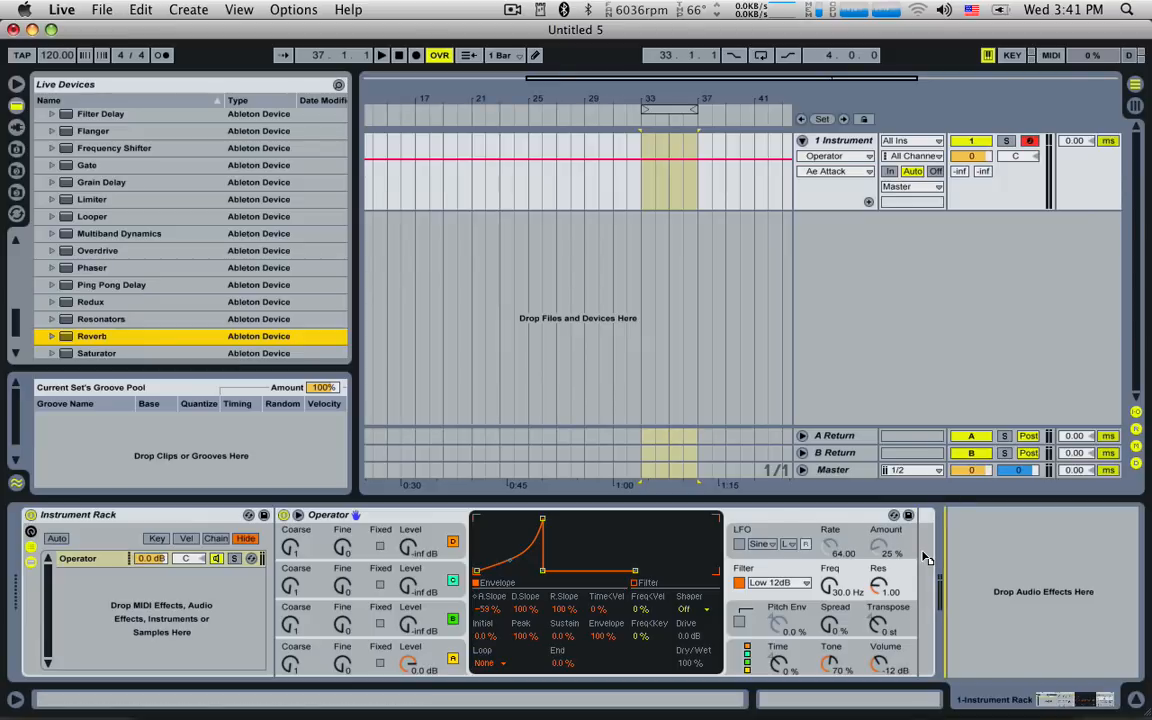
double_click(91, 335)
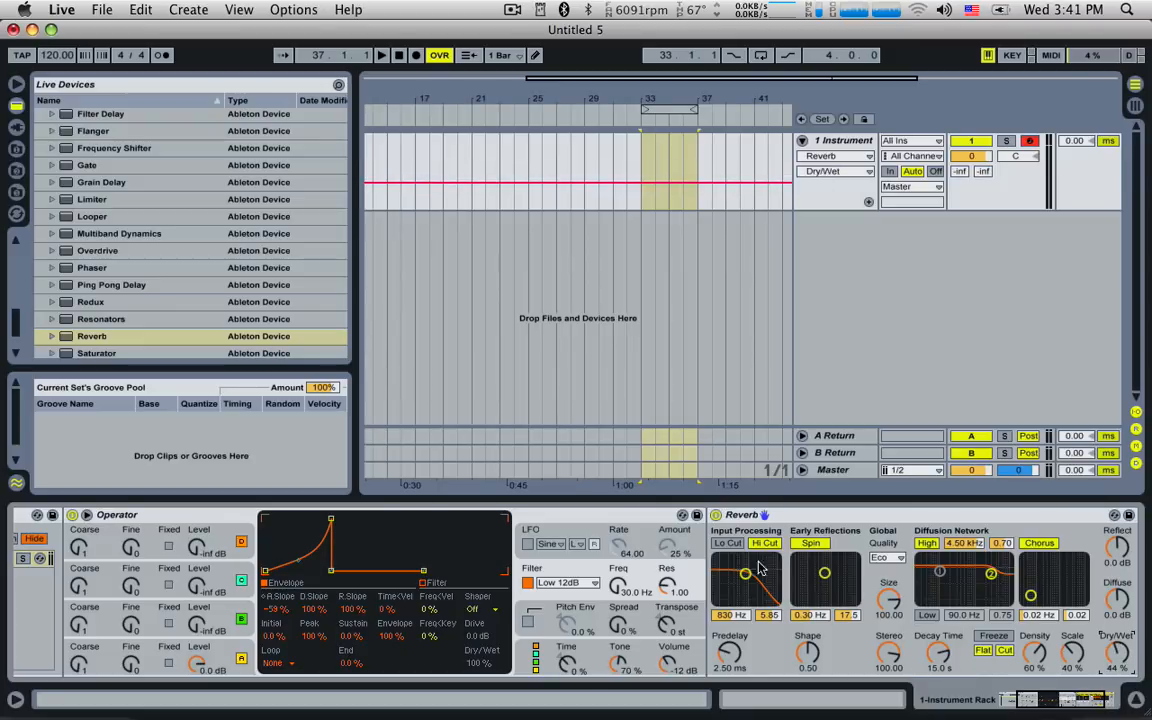
- Set the Reverb's input filter to 1.13 kHz and its pre-delay to 125 ms
left_click_drag(745, 575, 750, 565)
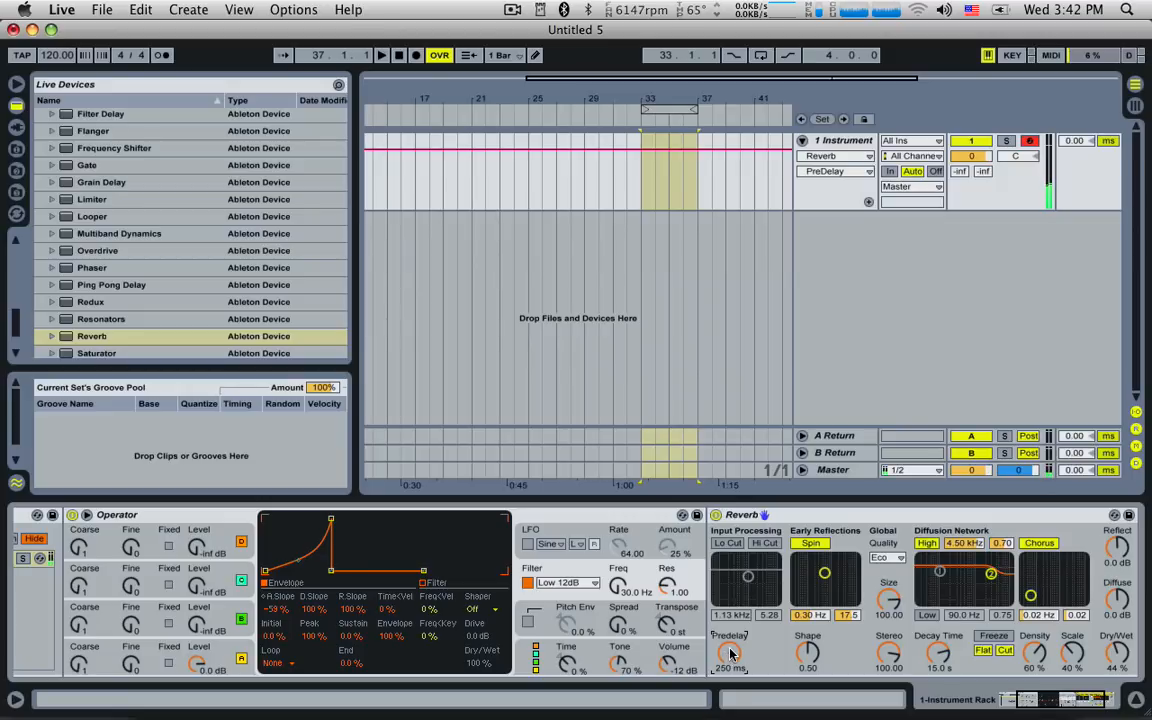
left_click_drag(730, 655, 730, 670)
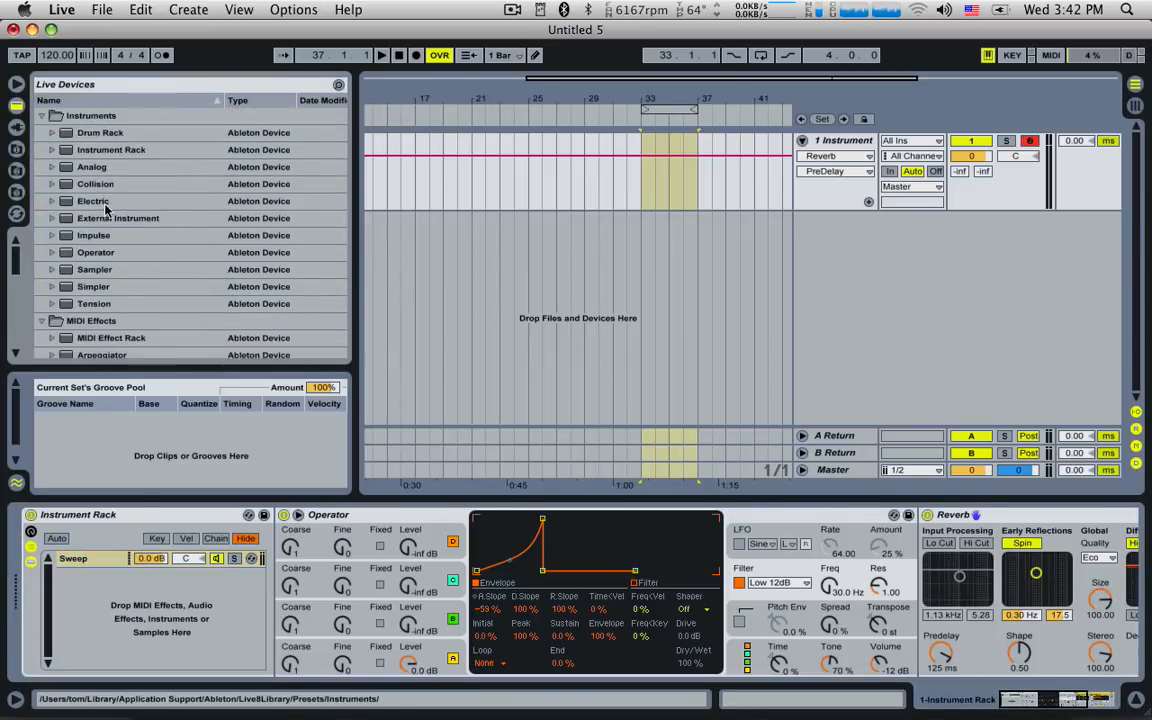
- Add the Analog synth as a second chain below 'Sweep'
left_click(91, 166)
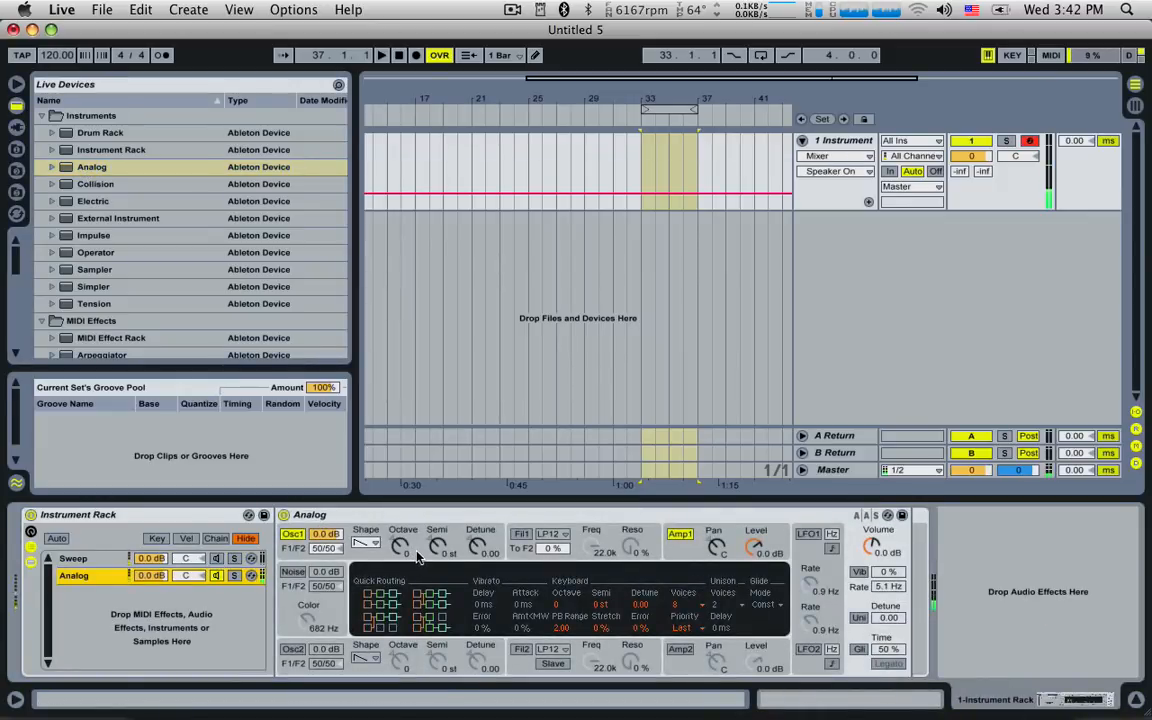
- Switch on Analog's second oscillator for the +0.05 / -0.05 detune pair
left_click(421, 618)
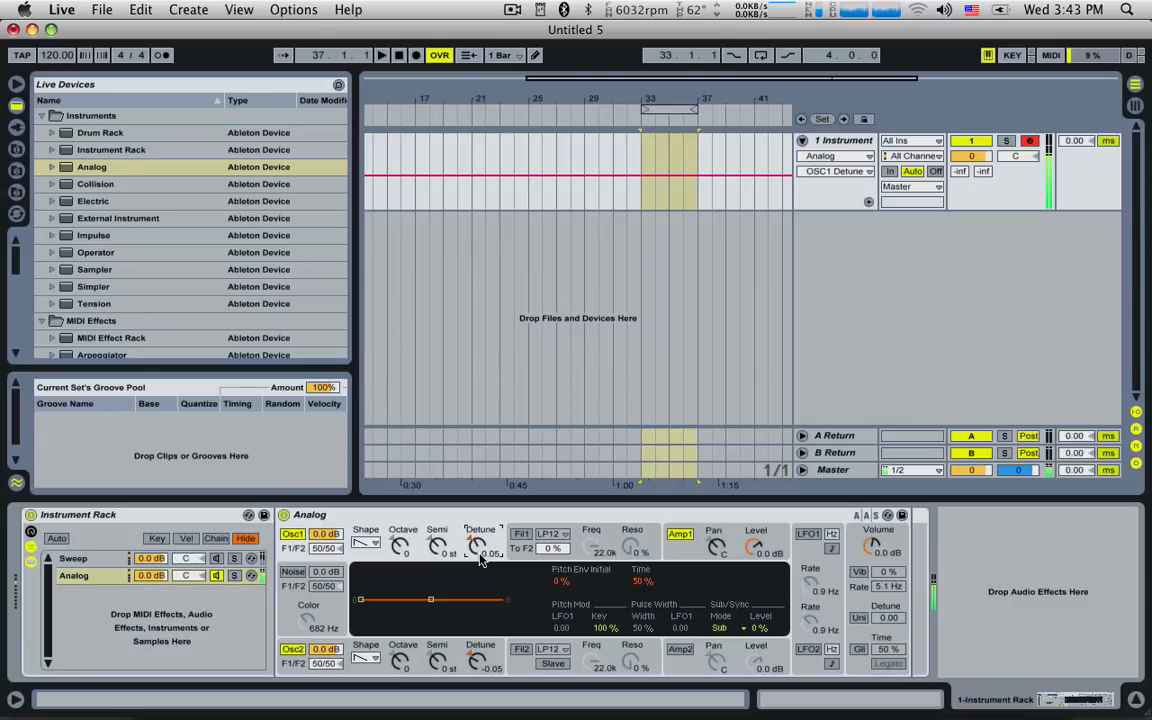
mouse_move(538, 570)
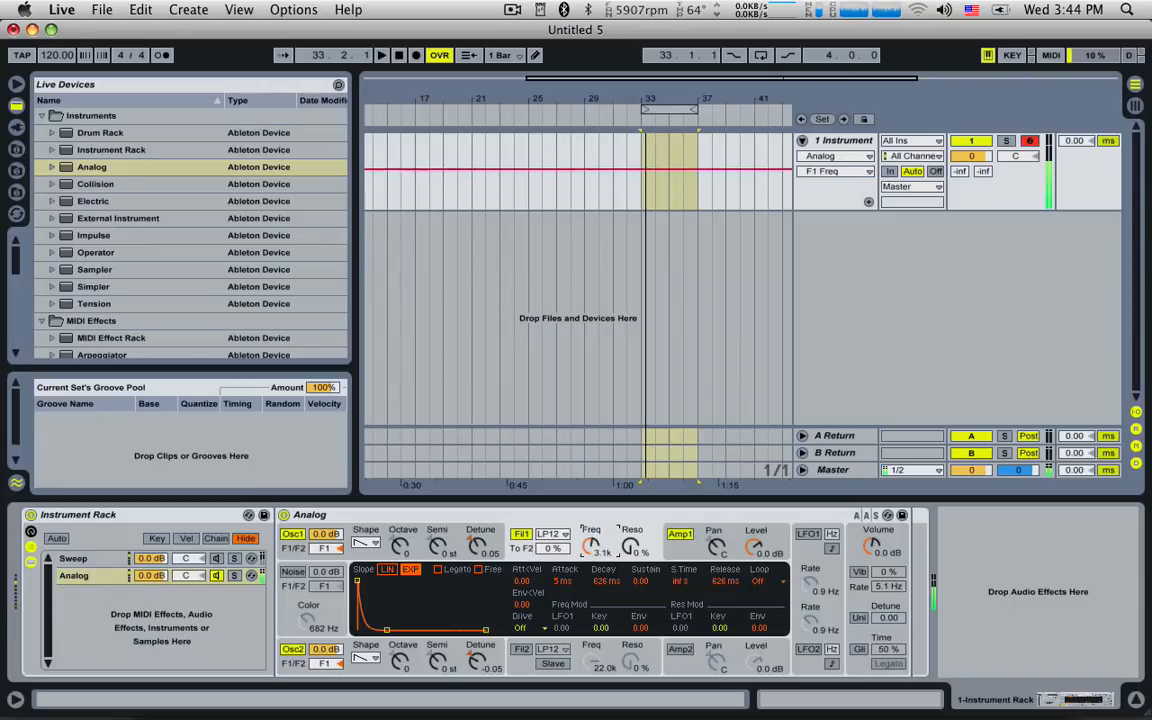
- Route Analog's oscillators to filter 1 with a 3.1 kHz cutoff
left_click(552, 533)
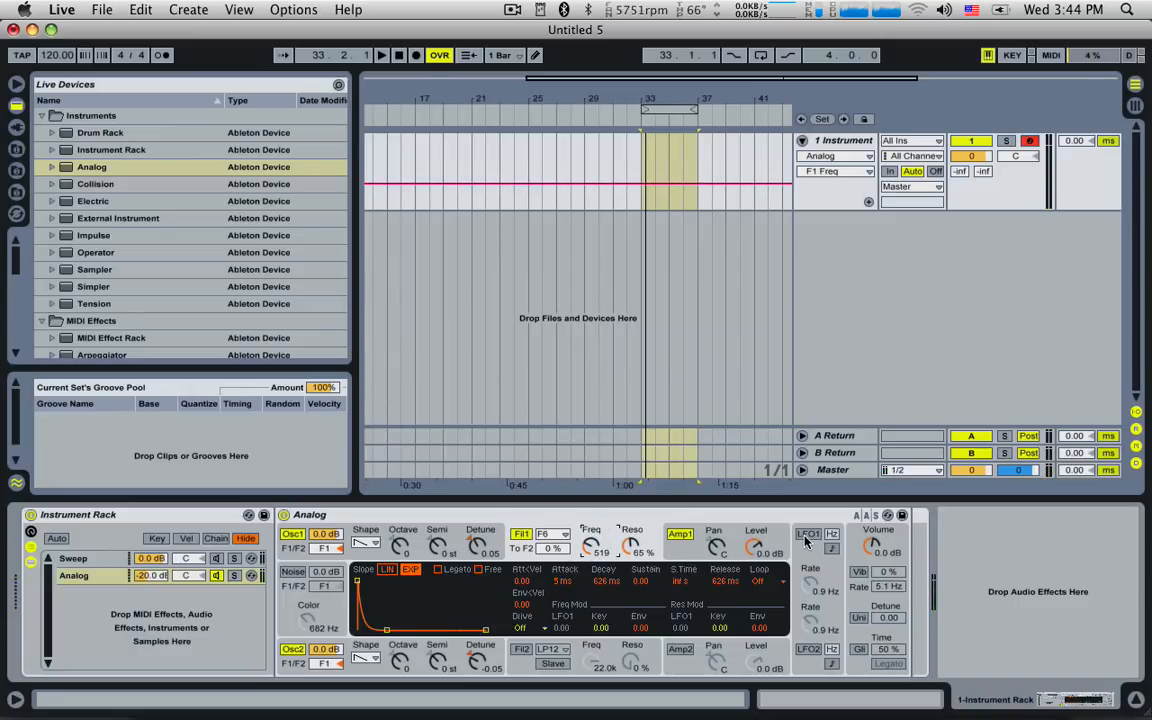
- Enable Analog's LFO1 and sync its rate to tempo at 1/2
left_click(808, 534)
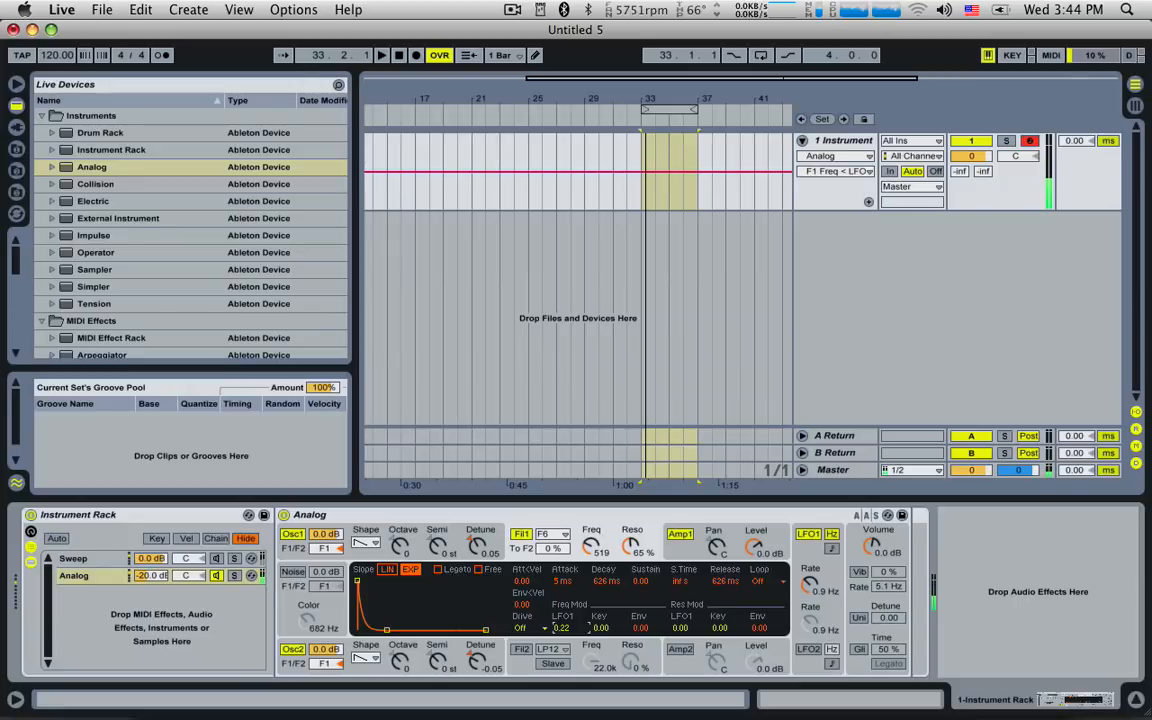
left_click(831, 540)
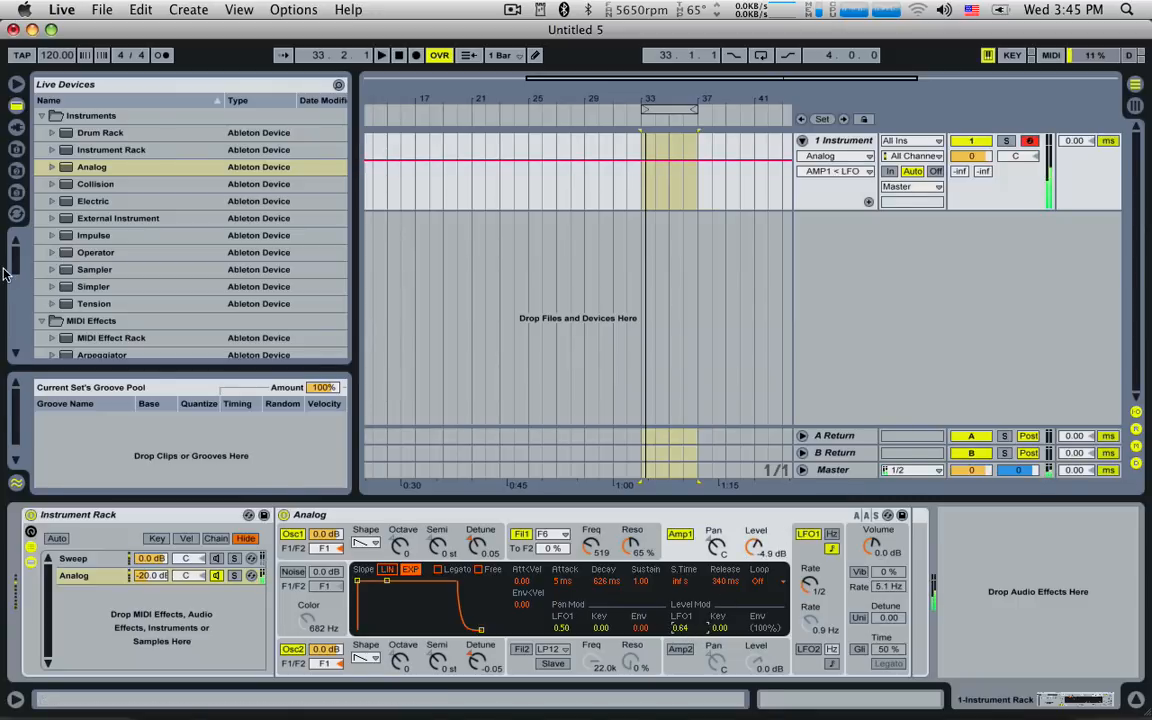
- Map F1 Freq, F1 Resonance, LFO1 rate and Detune to macros 5–8 and raise Detune
scroll("down", 3)
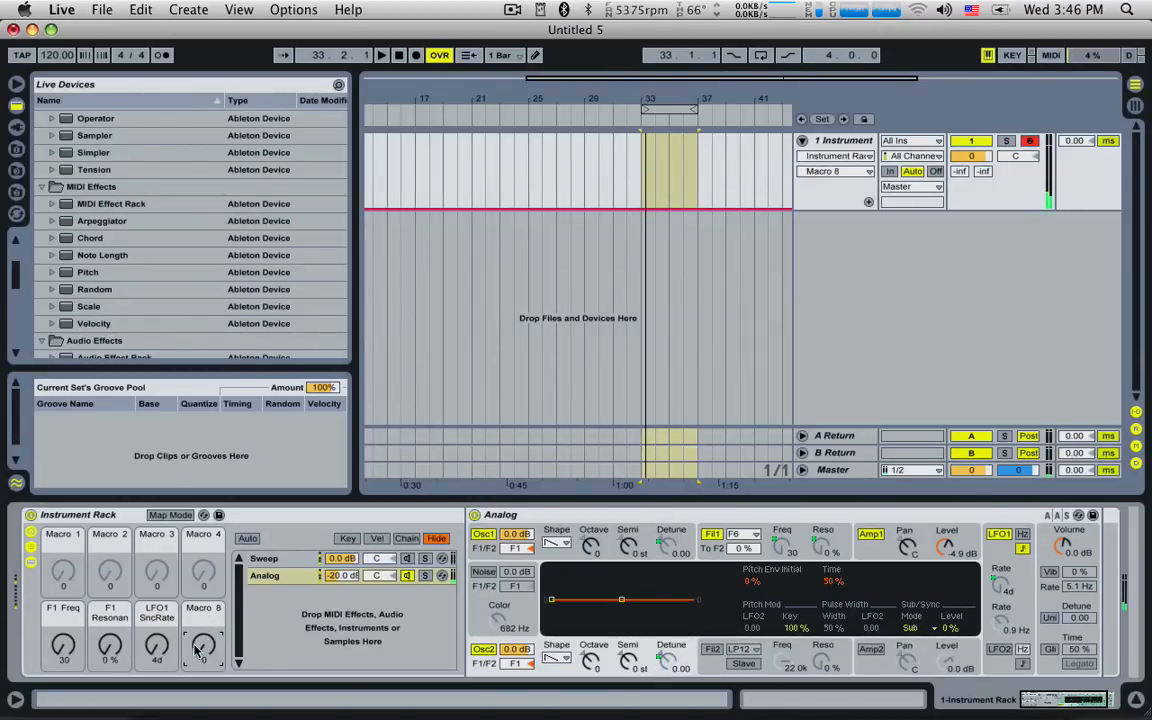
left_click_drag(203, 645, 203, 620)
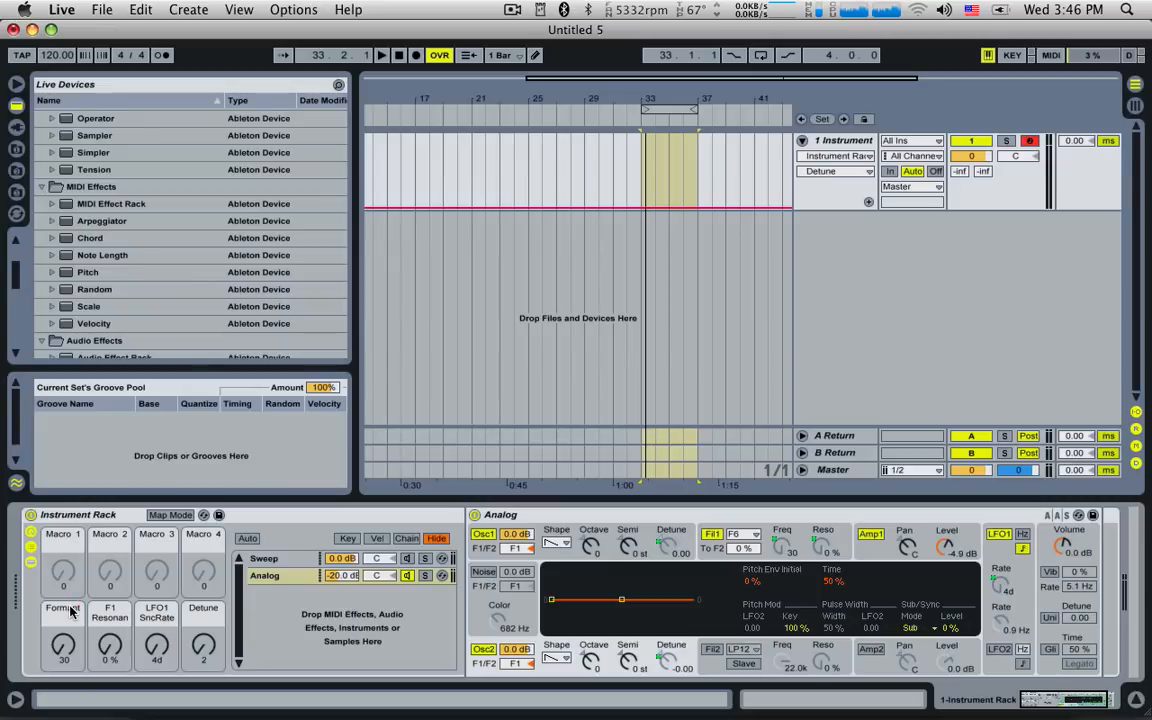
mouse_move(109, 648)
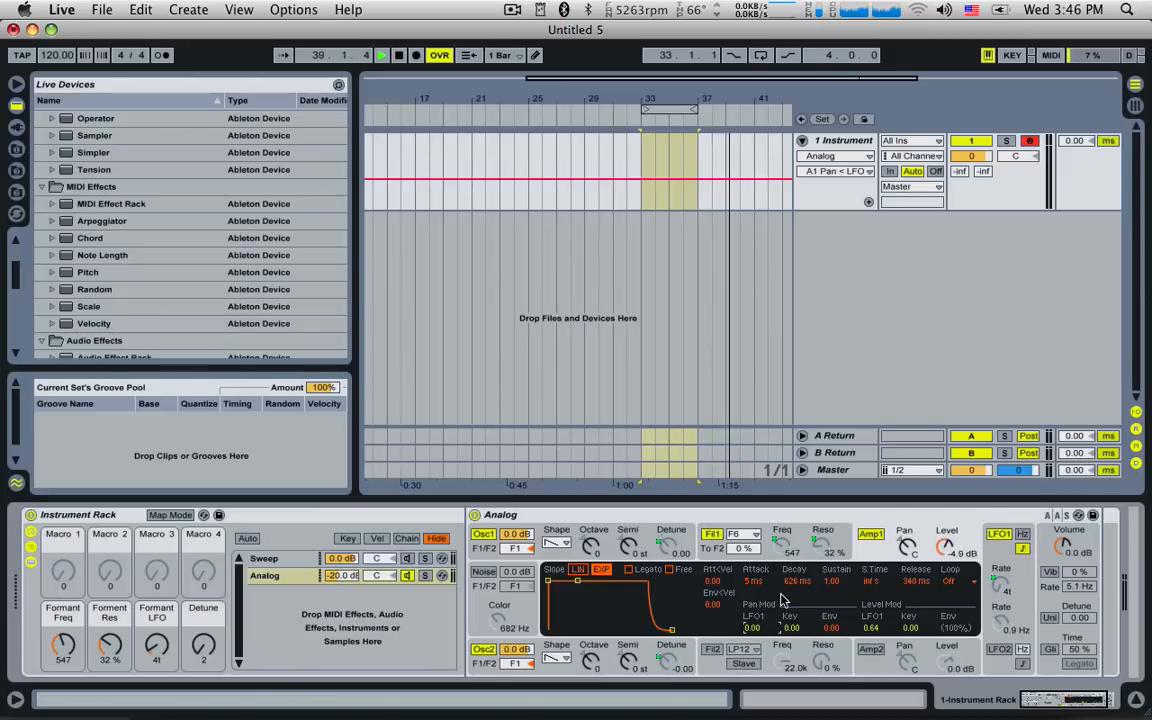
- Add a Reverb after Analog in the second chain and tweak the Formant Res macro
left_click(398, 55)
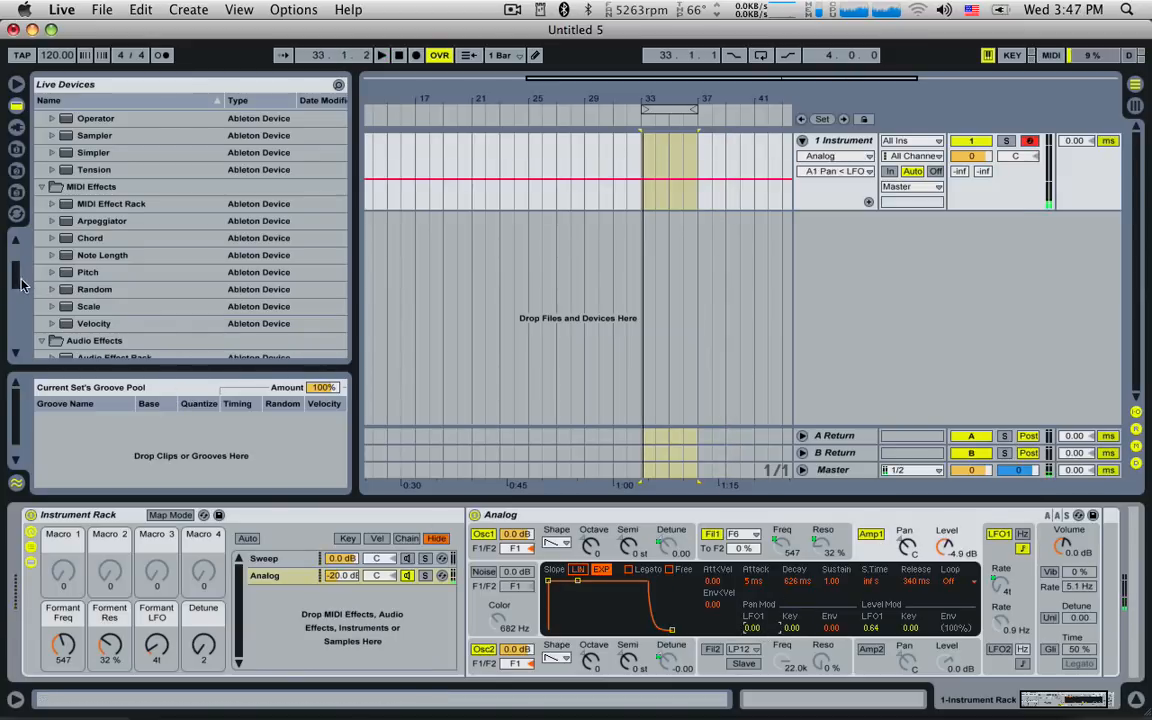
left_click(92, 305)
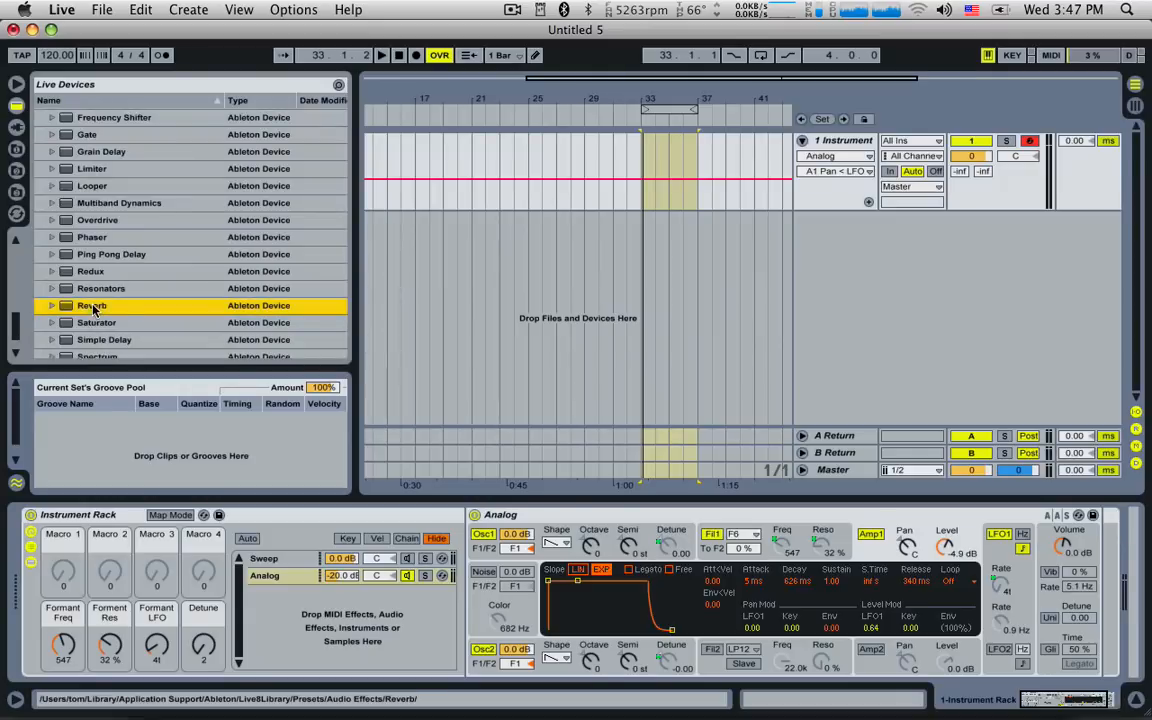
double_click(91, 305)
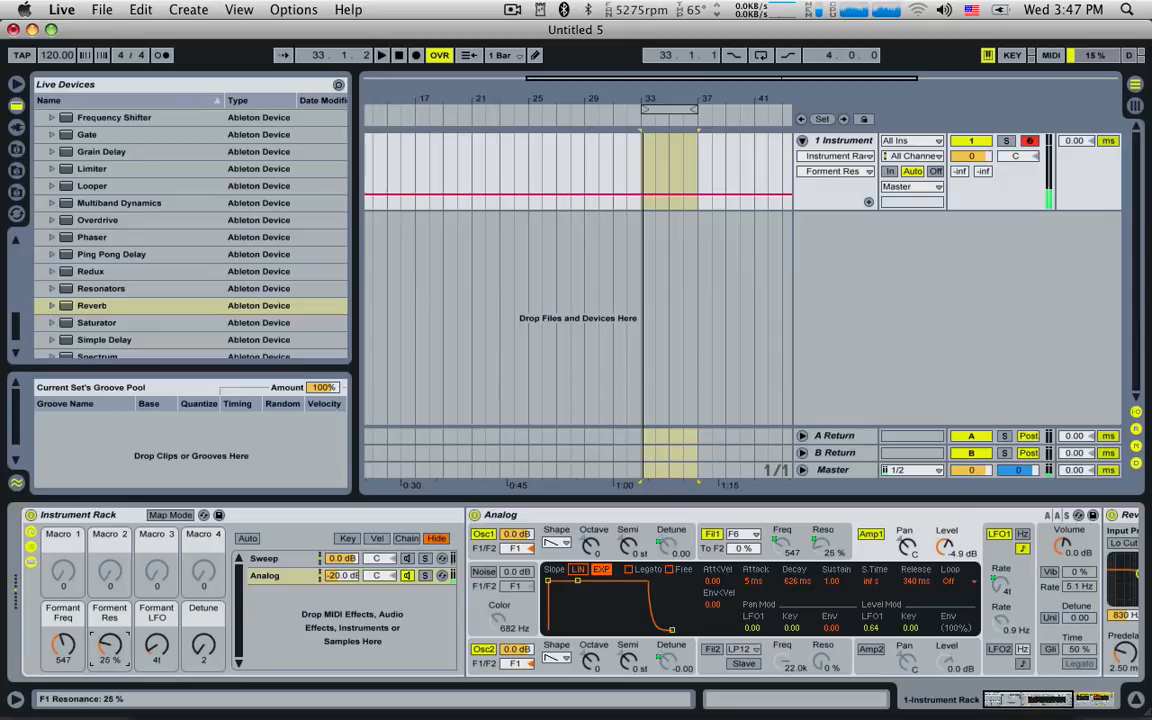
left_click_drag(109, 648, 109, 660)
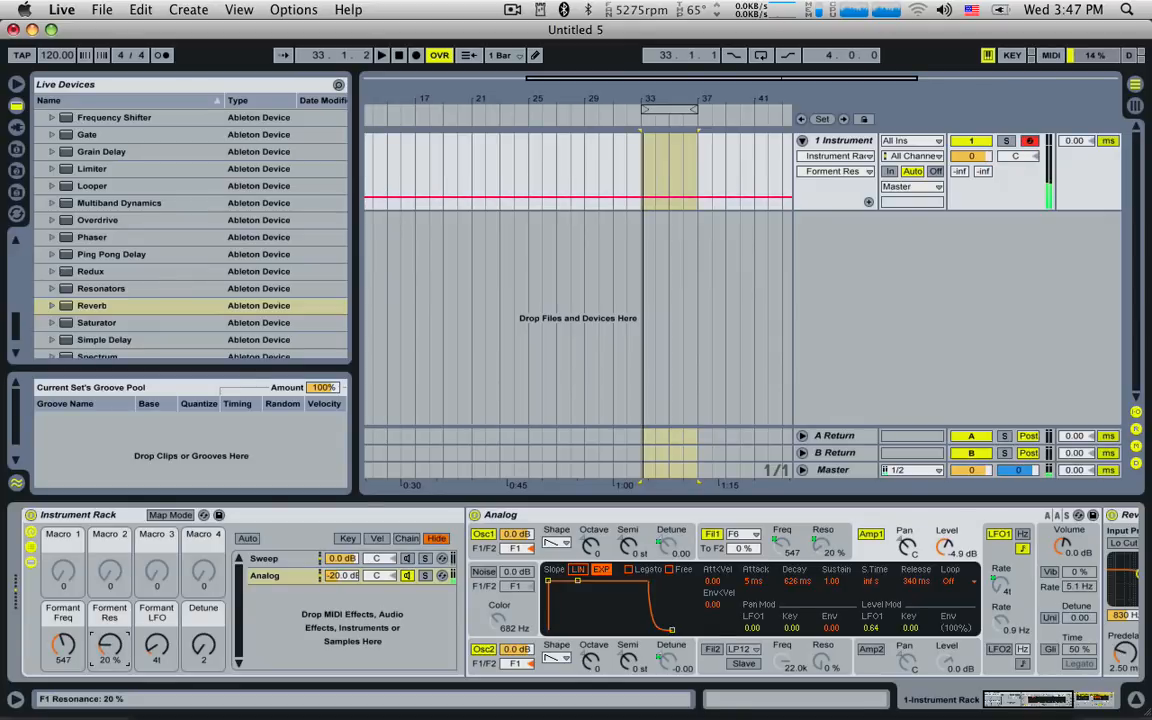
left_click_drag(109, 645, 109, 620)
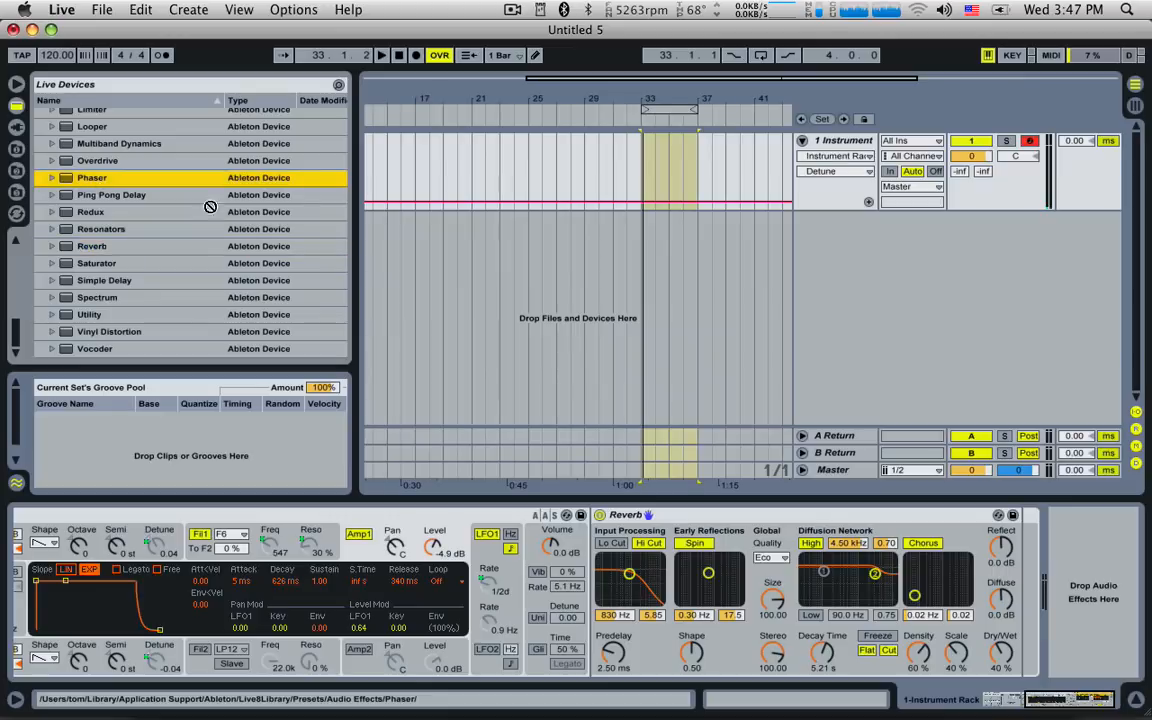
- Add a Phaser after Reverb with lower frequency and 0.80 feedback, then nudge the formant macros
double_click(92, 177)
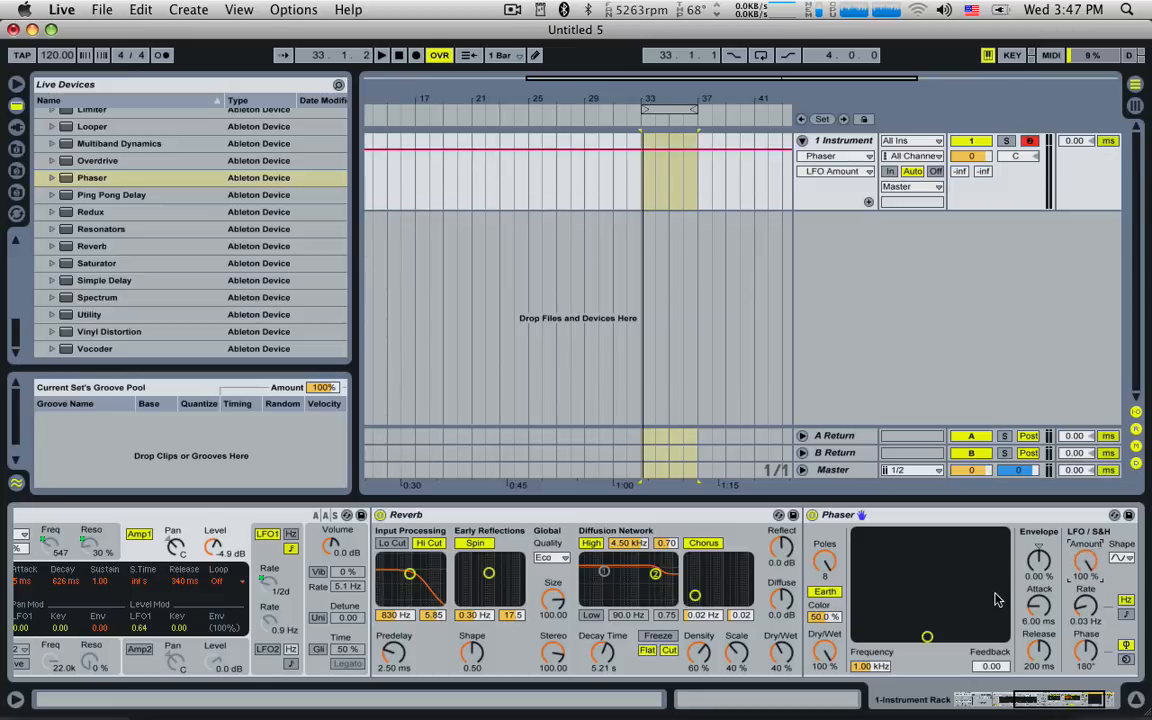
left_click_drag(927, 636, 940, 610)
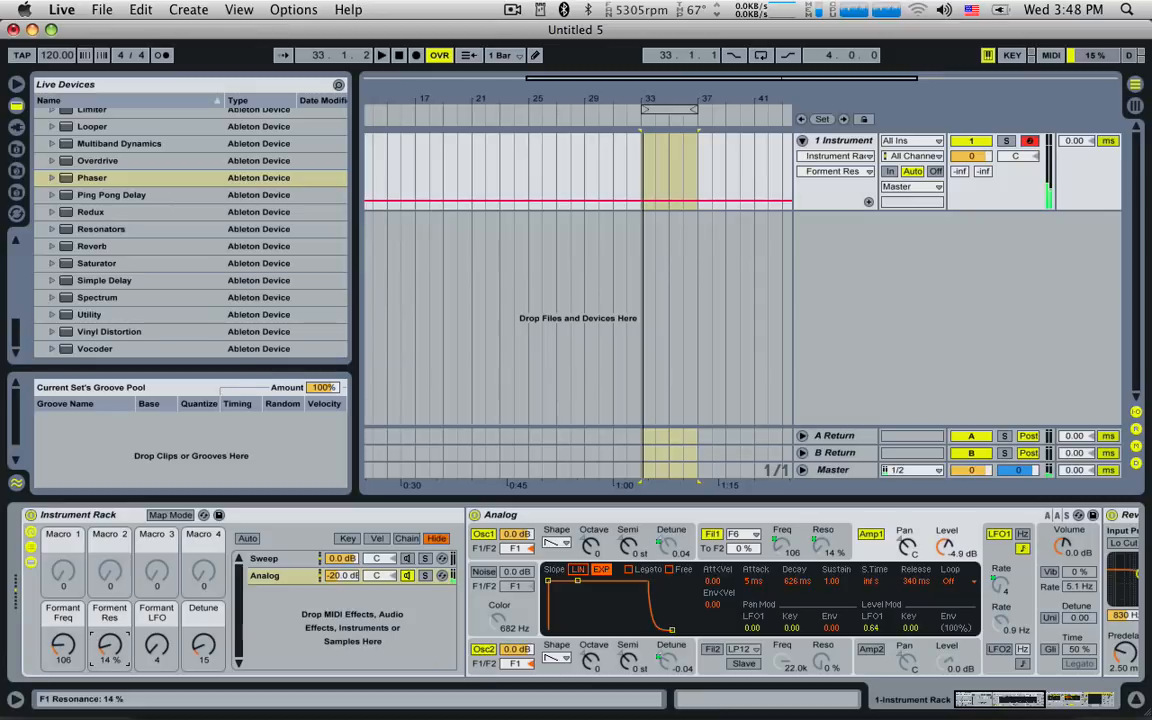
left_click_drag(109, 648, 109, 640)
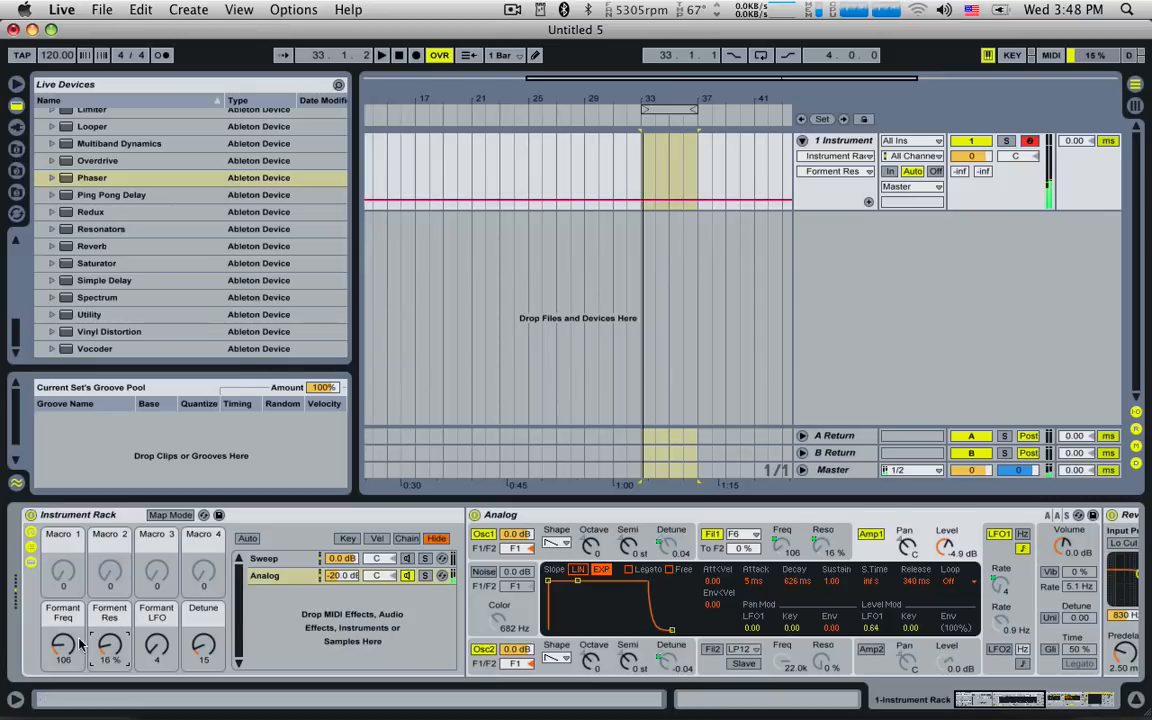
left_click_drag(110, 645, 110, 655)
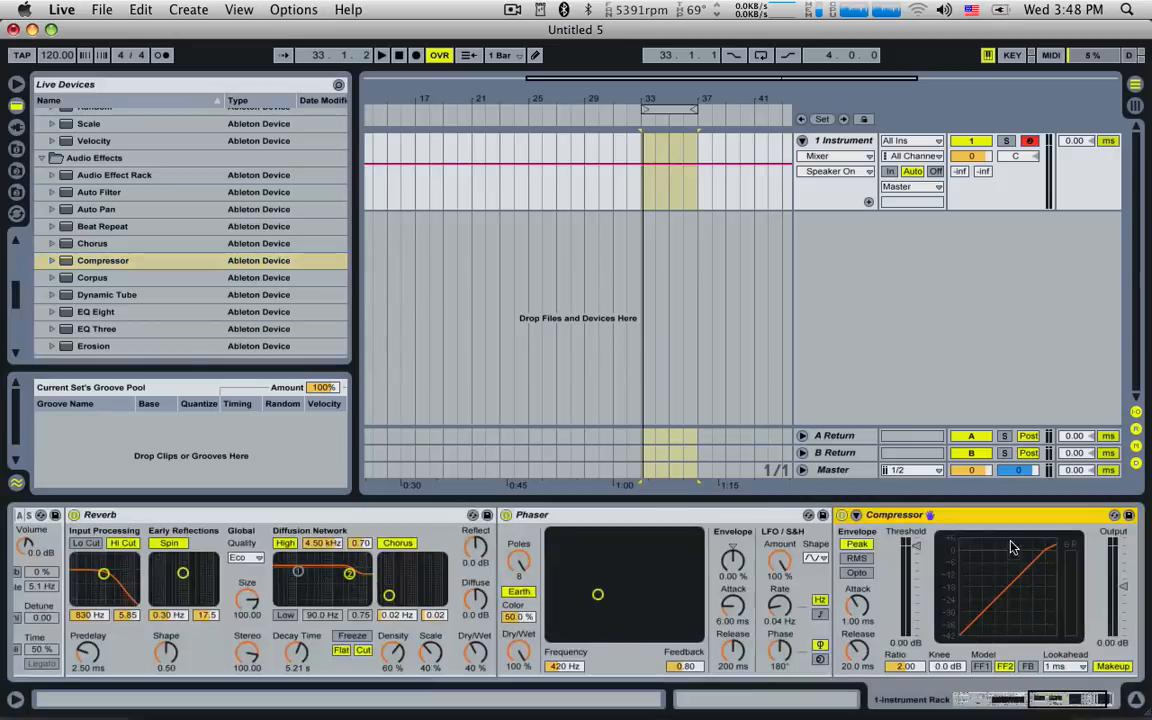
- Sidechain the Compressor from 1-Instrument Pre FX and rename the second chain 'Tail'
left_click(867, 531)
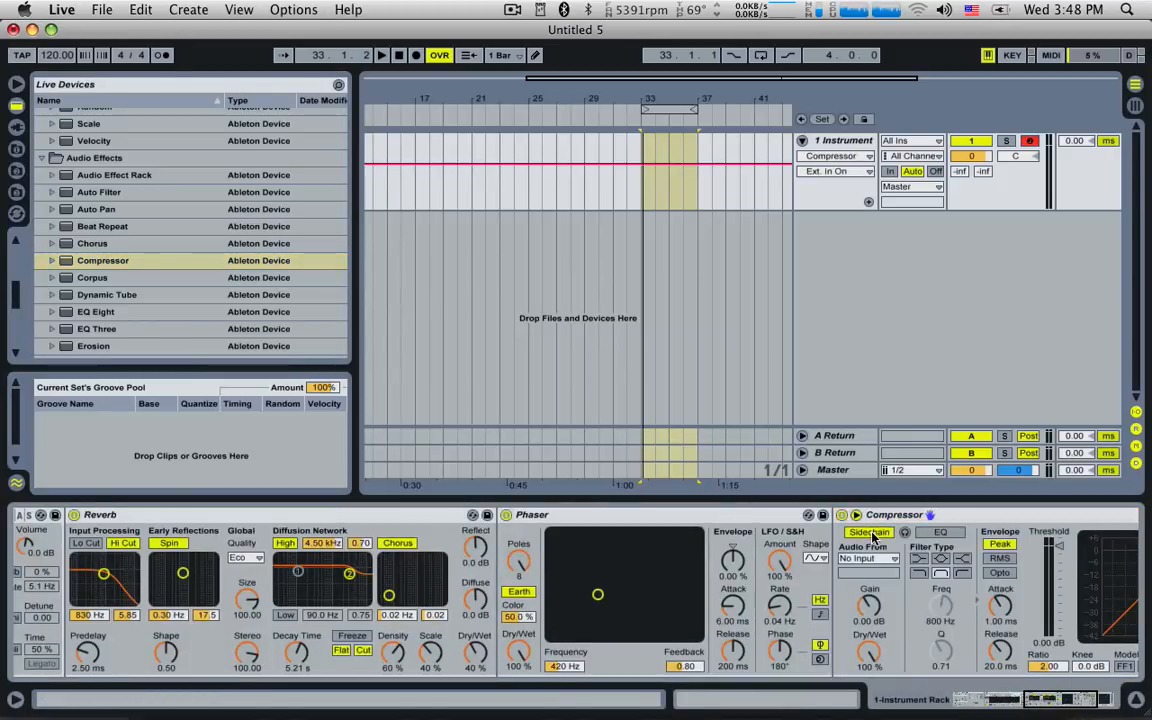
left_click(867, 558)
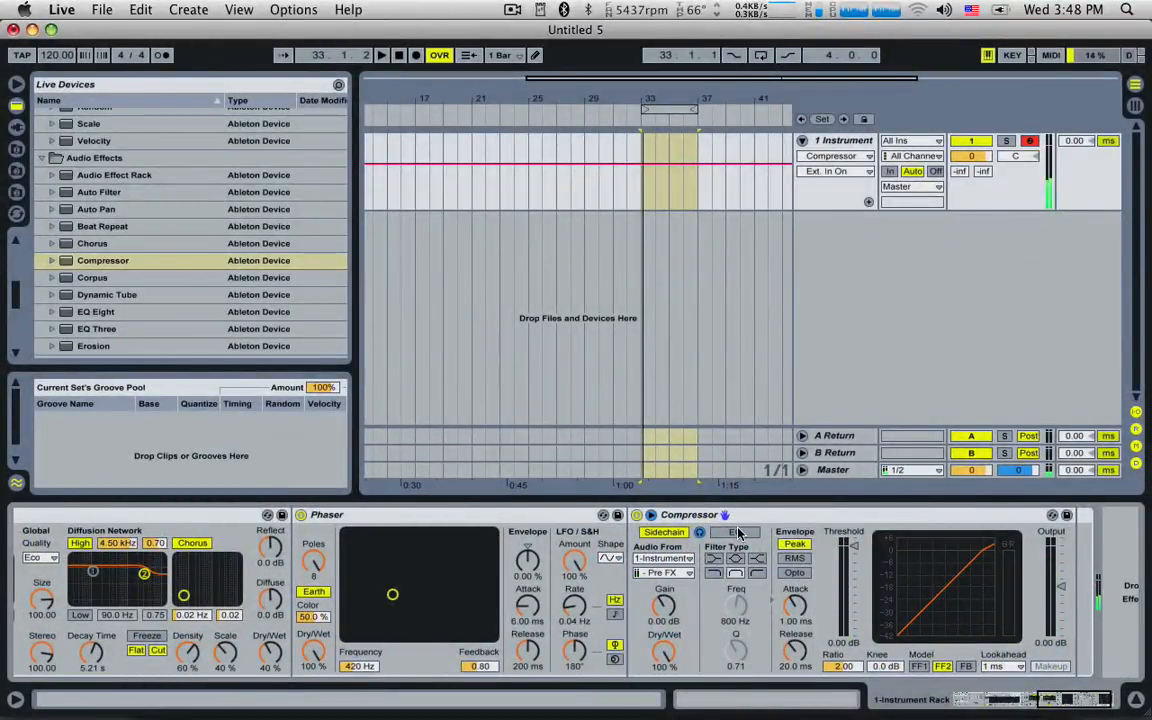
left_click(665, 572)
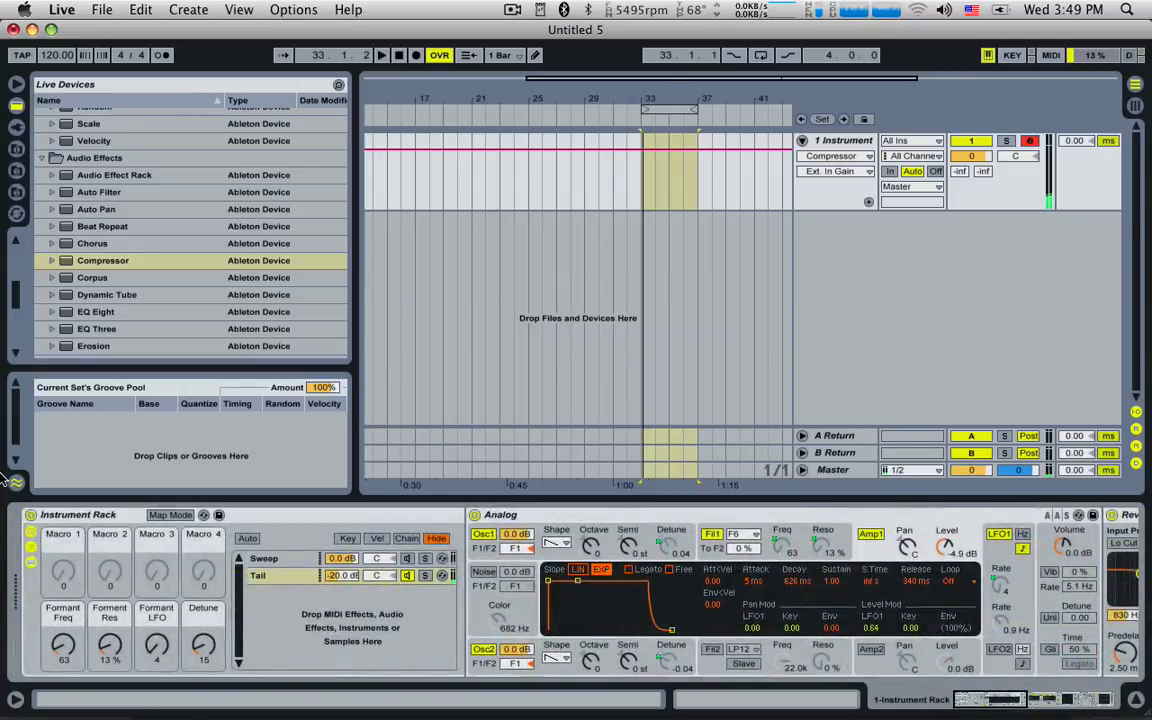
- Set Formant Freq to 201, Formant Res to 19% and Formant LFO rate to 2
left_click(834, 156)
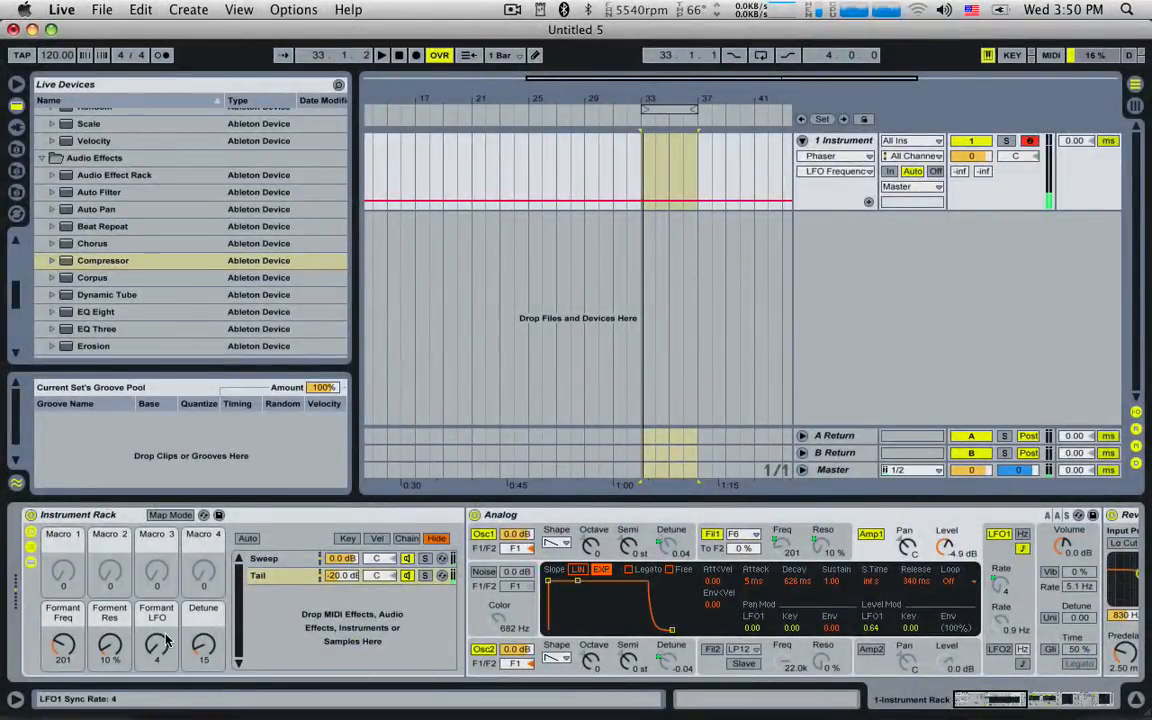
left_click_drag(156, 645, 156, 660)
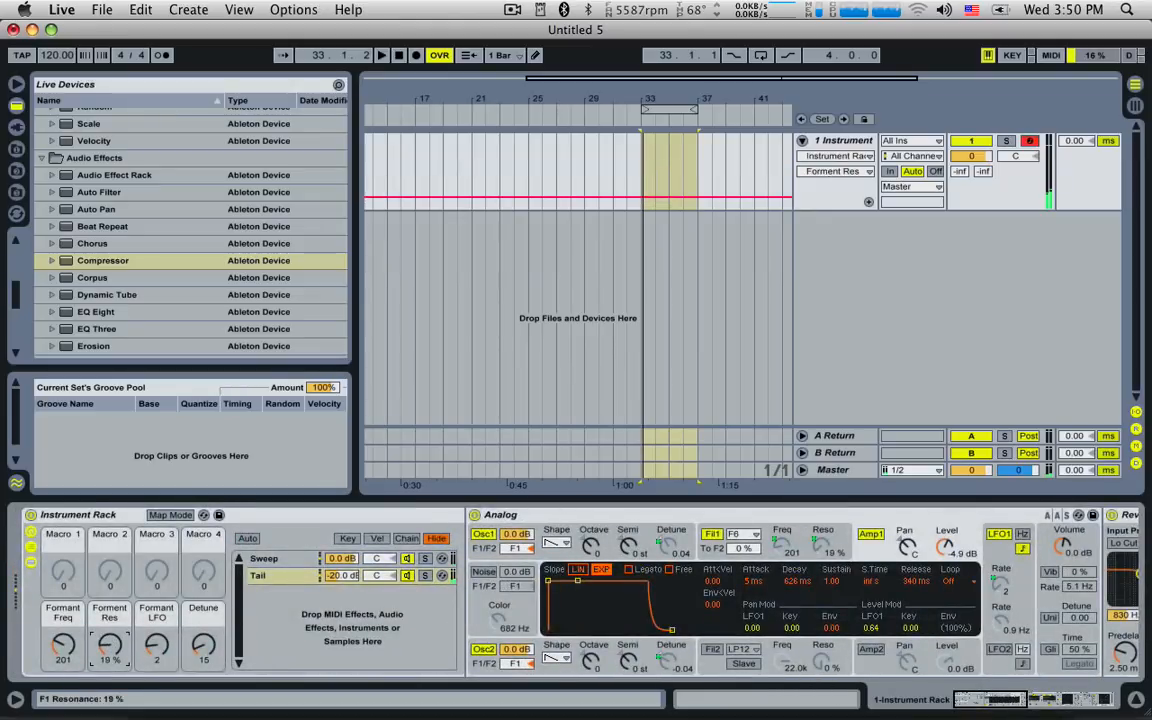
- Sweep Formant Res up then down to about 4%, ending around 20%
left_click_drag(110, 648, 110, 620)
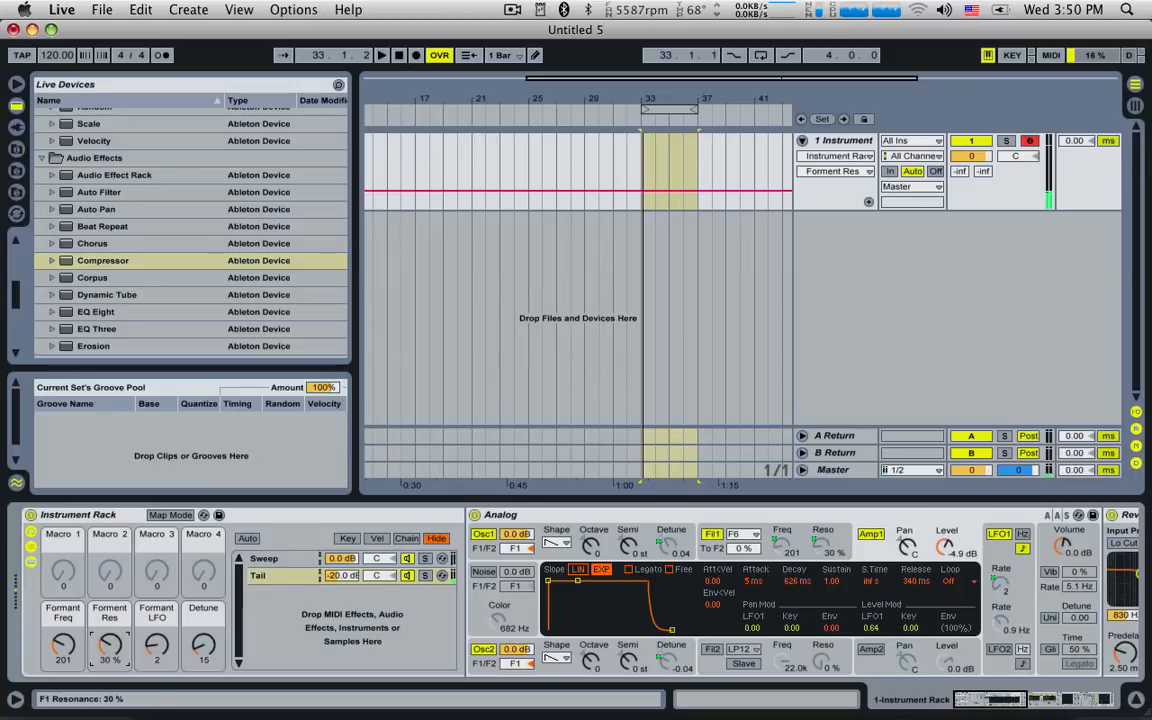
left_click_drag(110, 648, 110, 665)
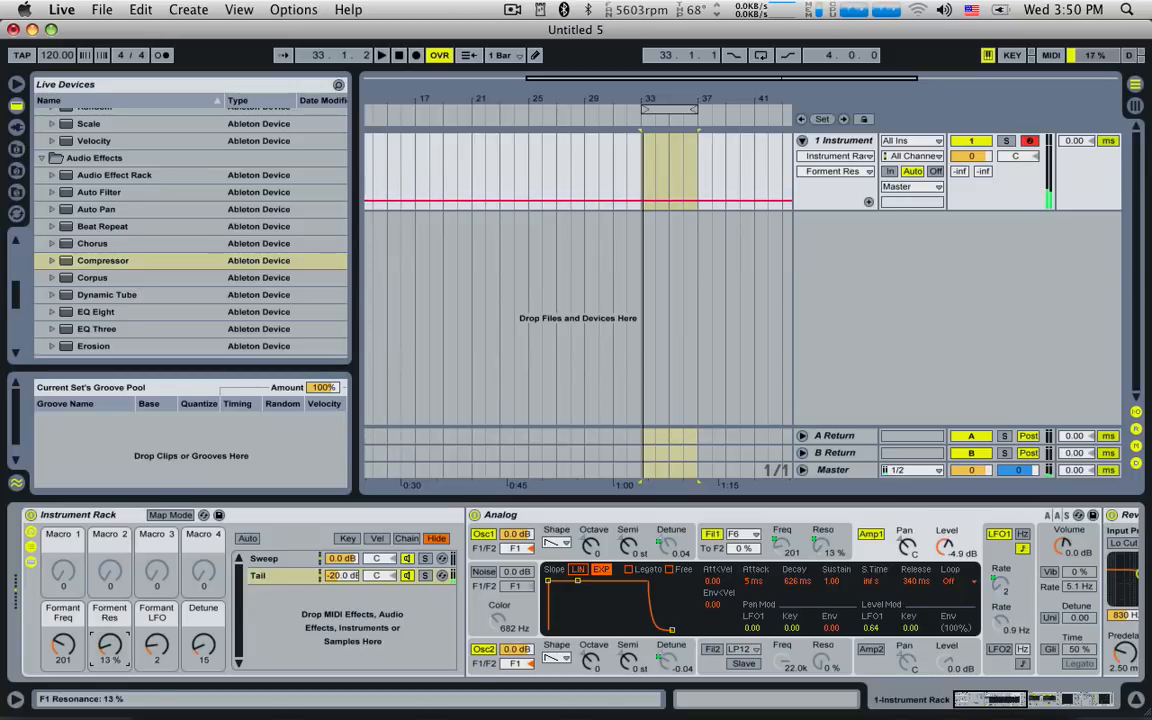
left_click_drag(110, 648, 110, 655)
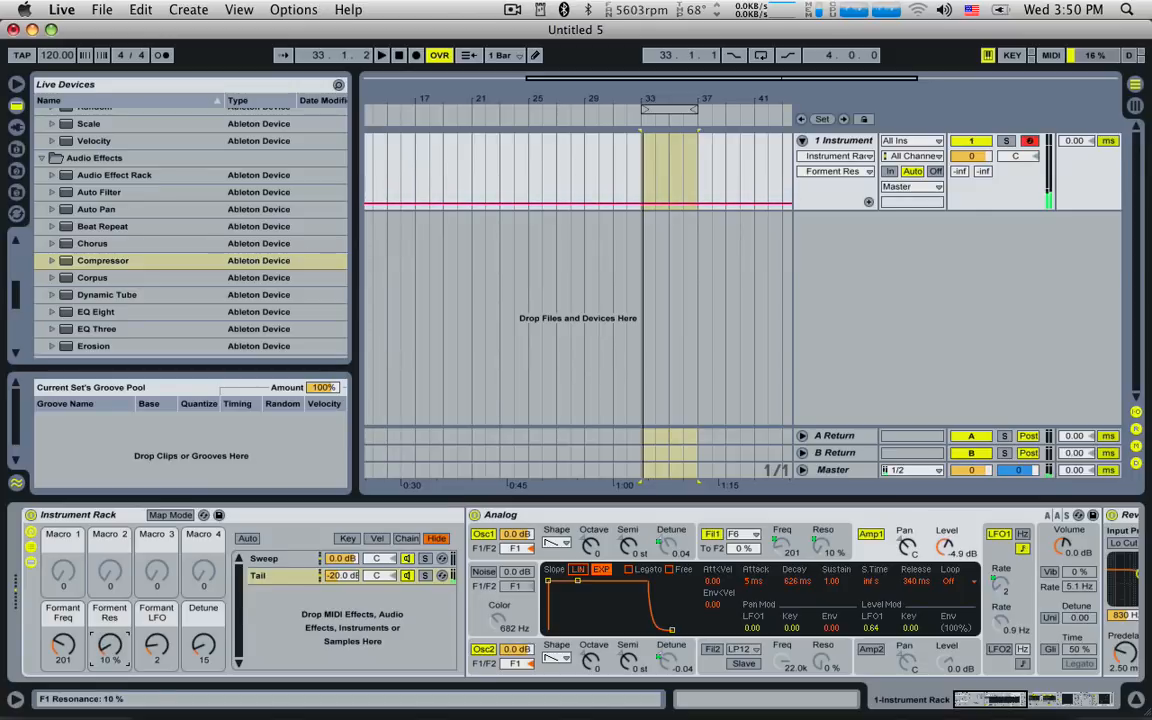
left_click_drag(110, 648, 110, 660)
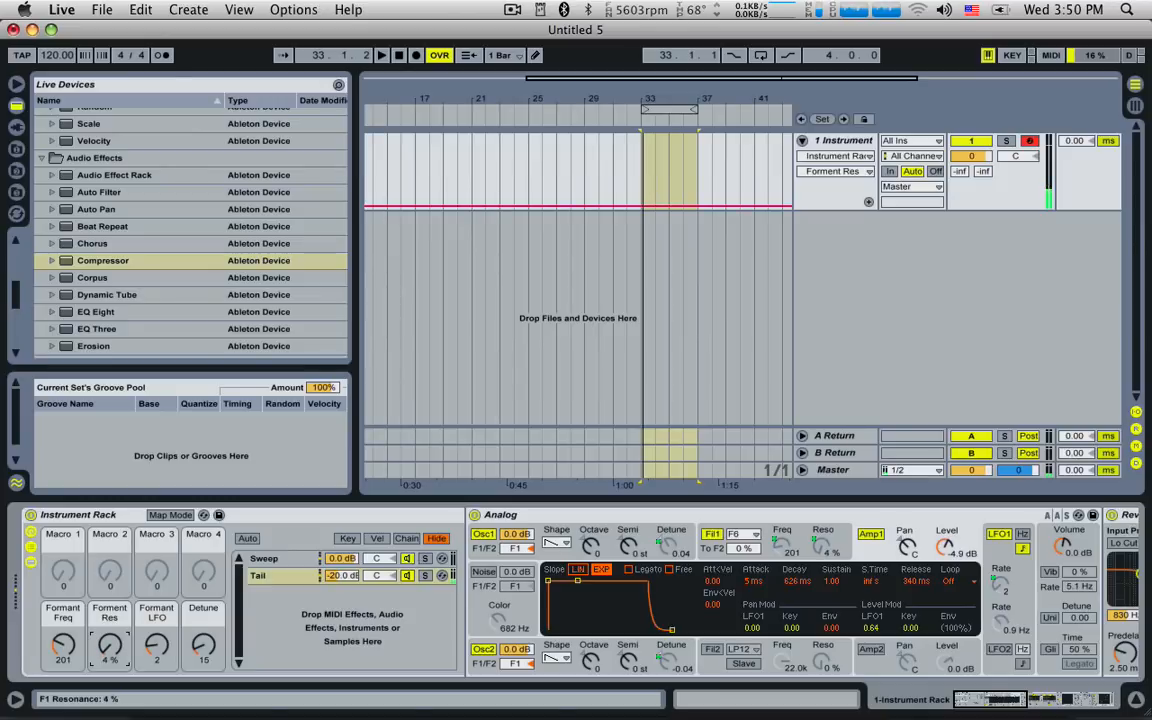
left_click_drag(110, 648, 110, 635)
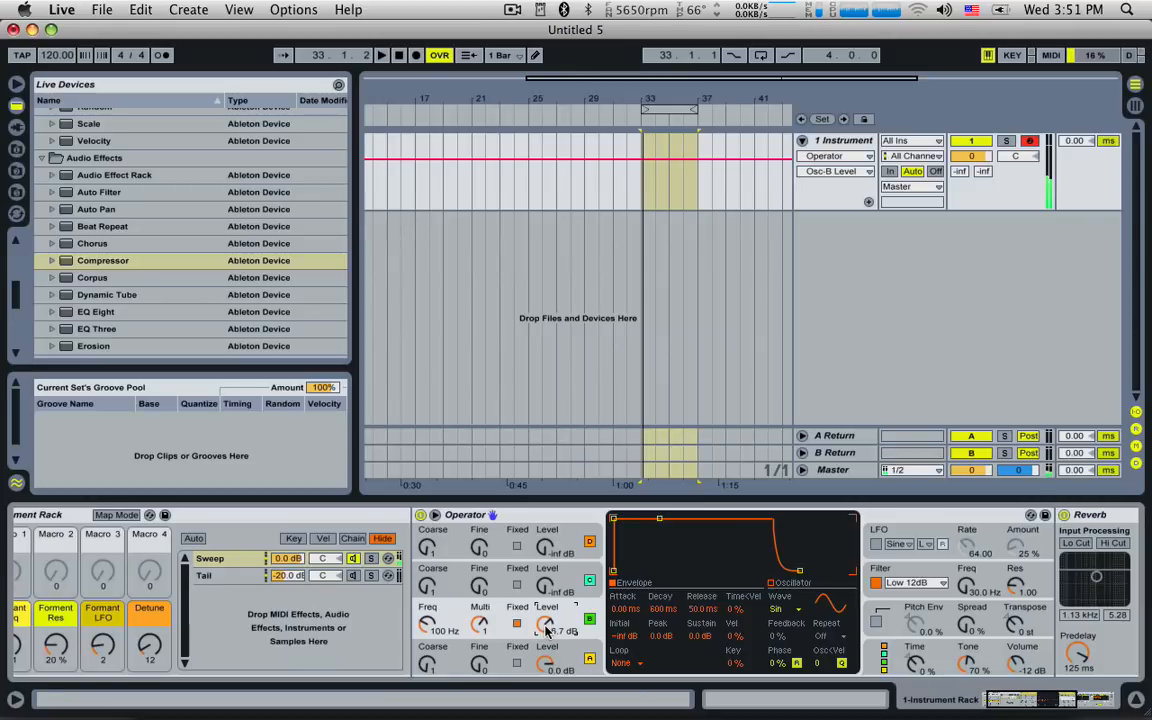
- Adjust Osc B's fixed frequency, map its Freq and Level to Macros 1–2, and begin renaming Macro 1
left_click_drag(427, 620, 427, 600)
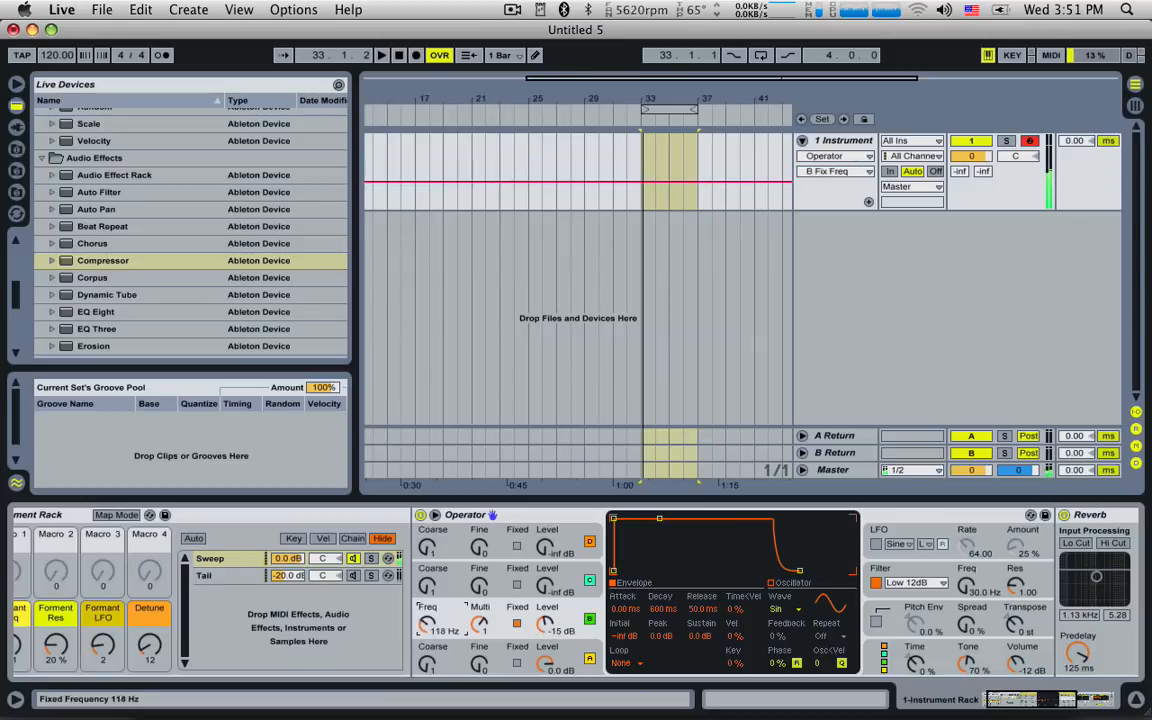
left_click_drag(427, 630, 427, 600)
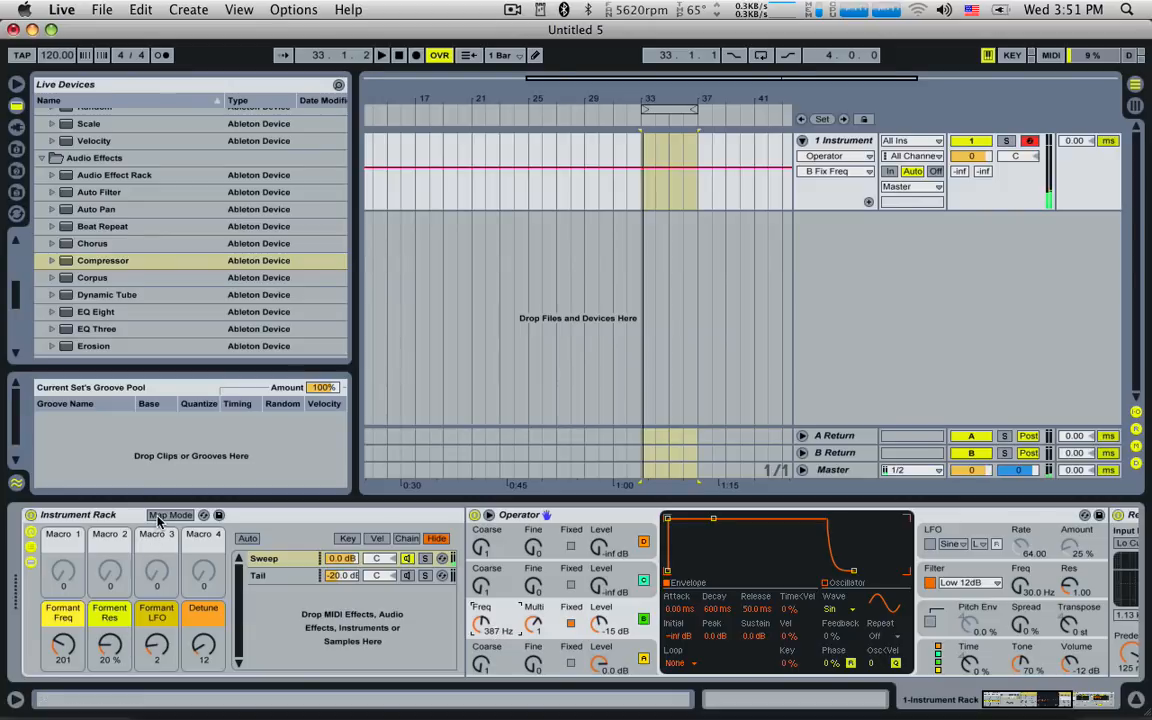
left_click(170, 514)
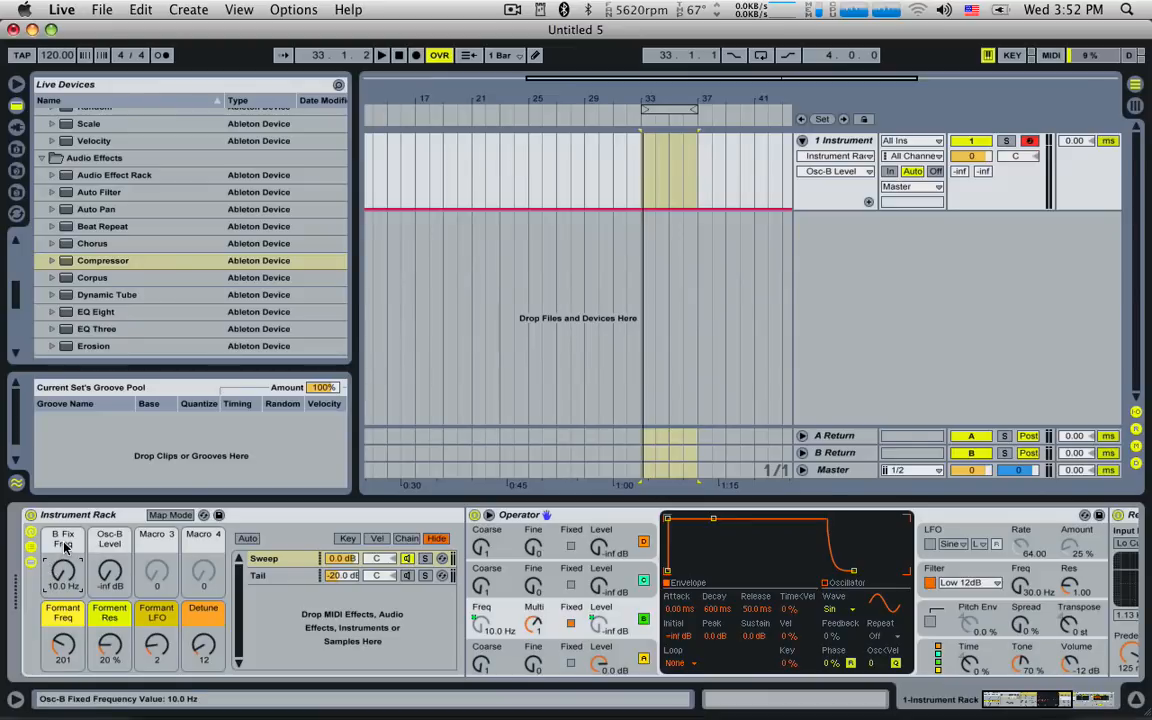
left_click(63, 538)
type("Sweep")
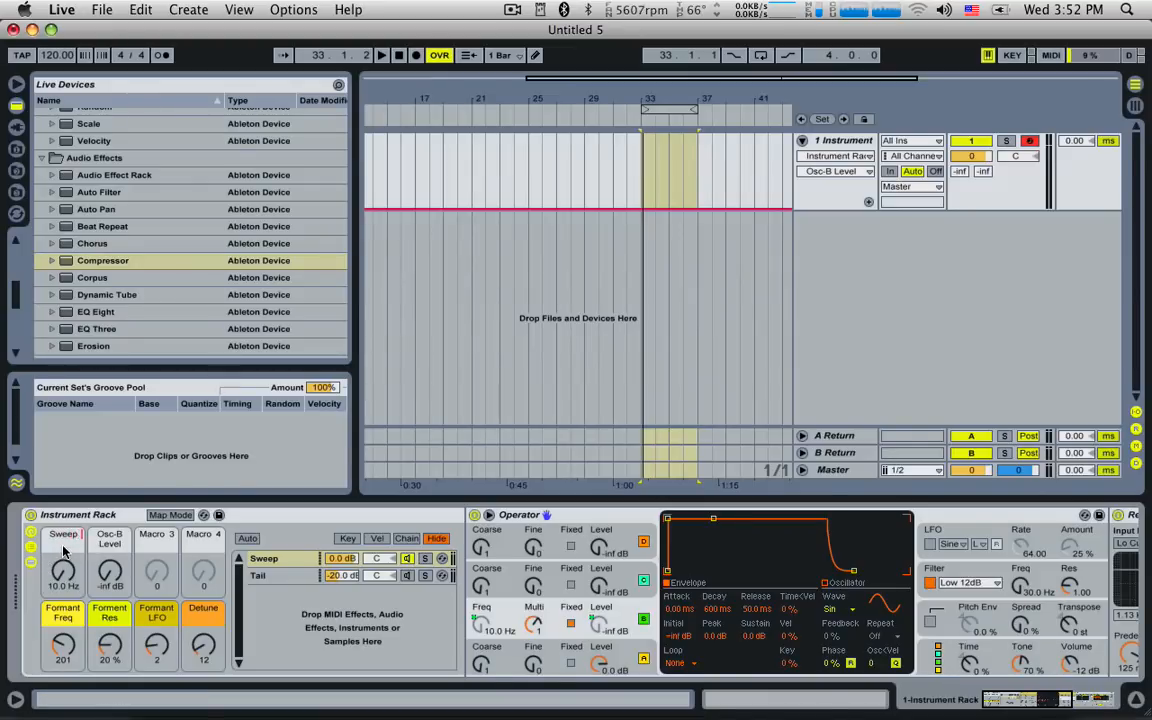
left_click(62, 538)
type("FM Freq")
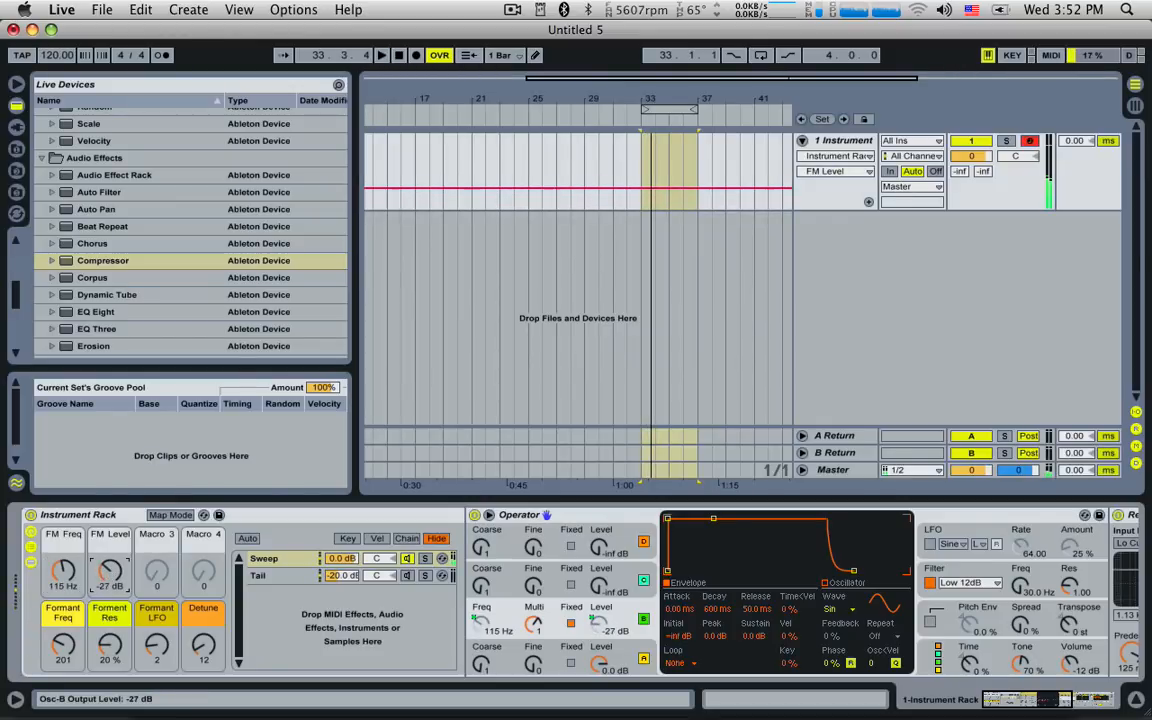
- Name macros 1–2 FM Freq and FM Level, test them, ending at 10 Hz and −inf dB
left_click_drag(62, 575, 62, 540)
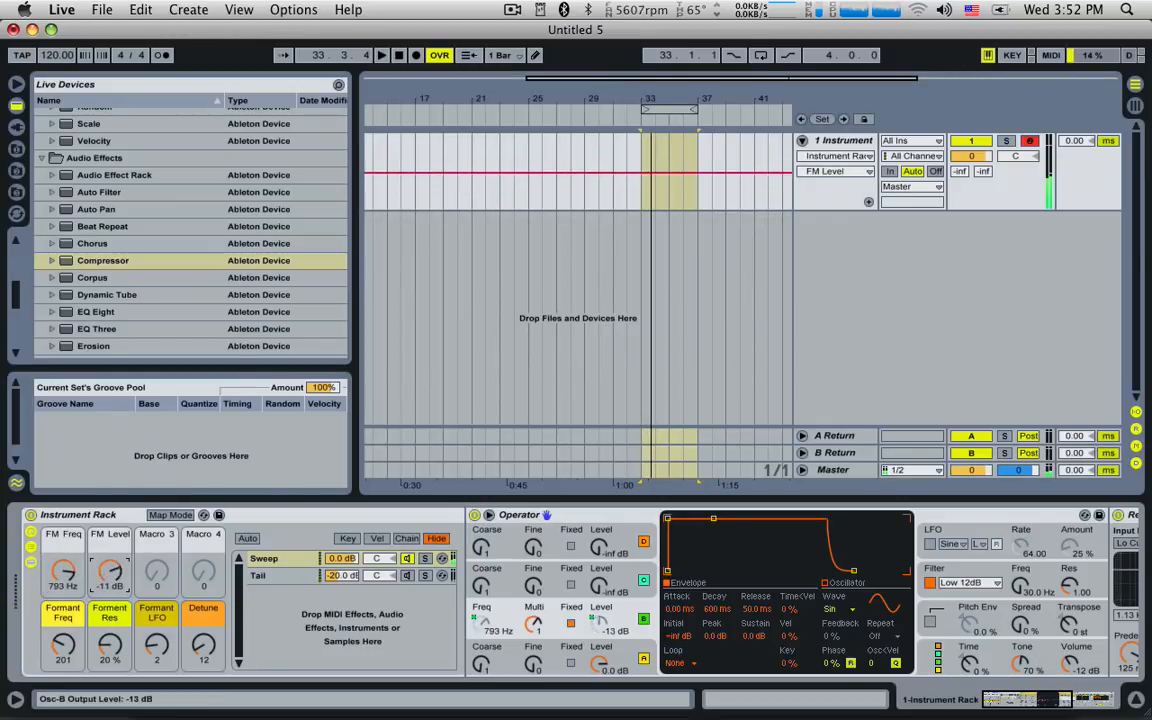
left_click_drag(109, 575, 109, 560)
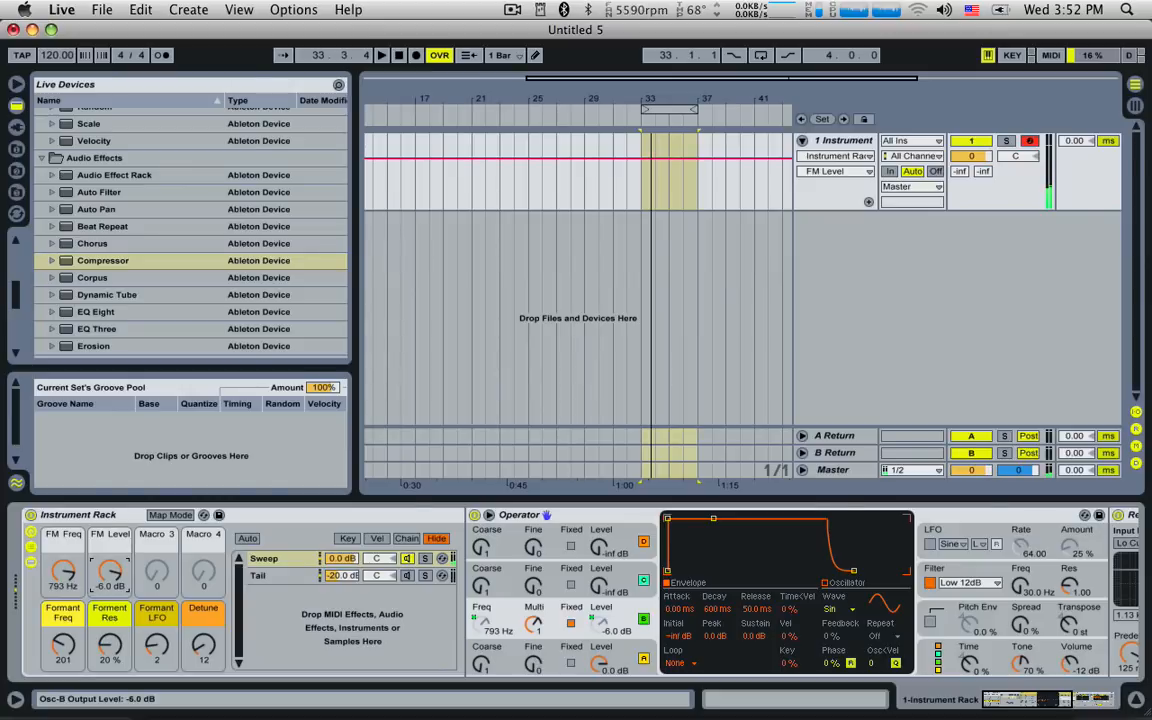
left_click_drag(110, 572, 110, 600)
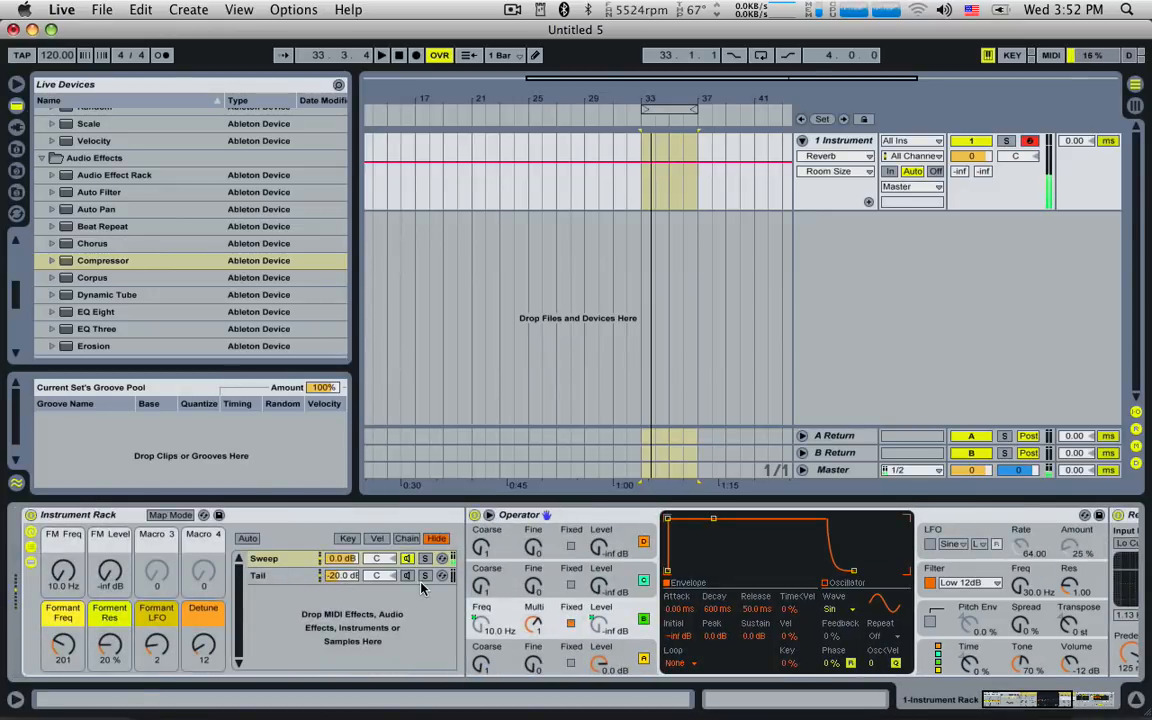
mouse_move(593, 582)
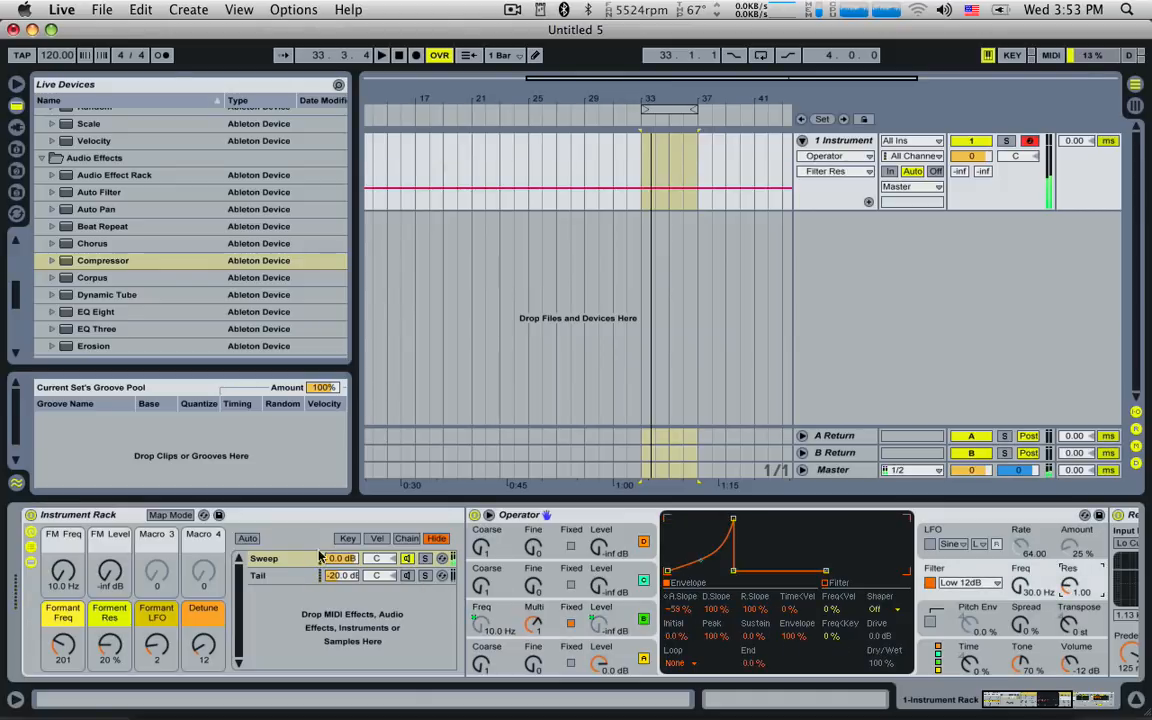
- Map Operator's filter resonance to Macro 3 named Filter Res and raise it to 1.64
left_click(170, 514)
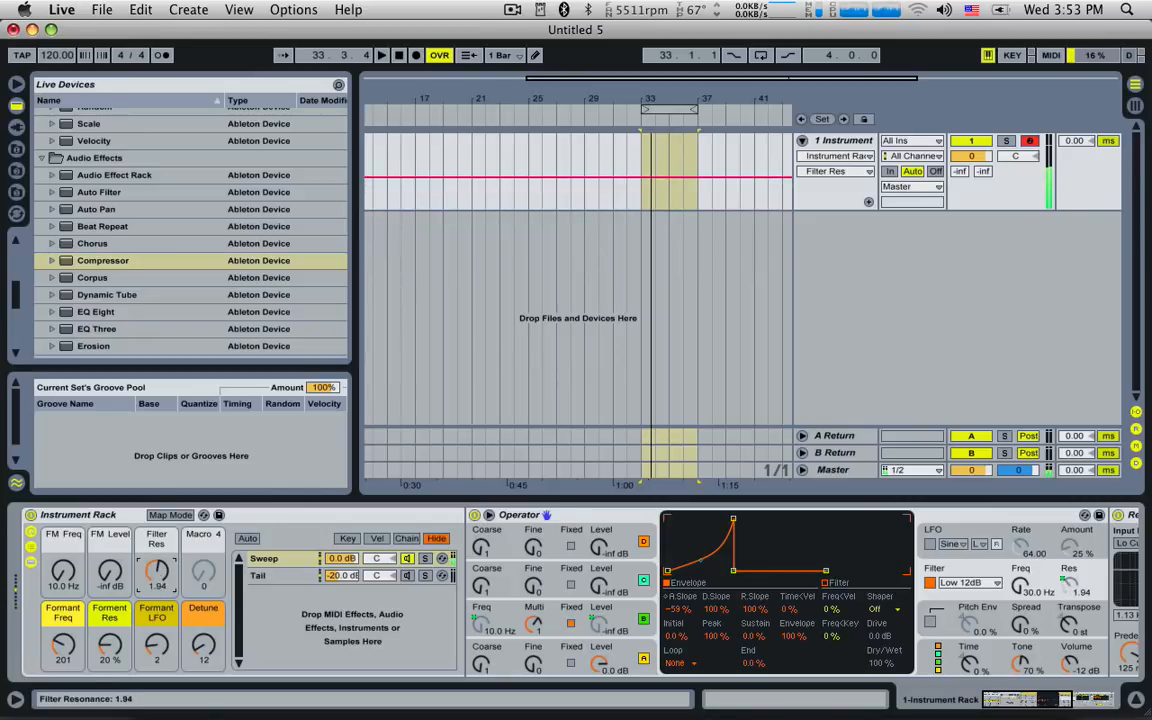
left_click_drag(156, 572, 156, 555)
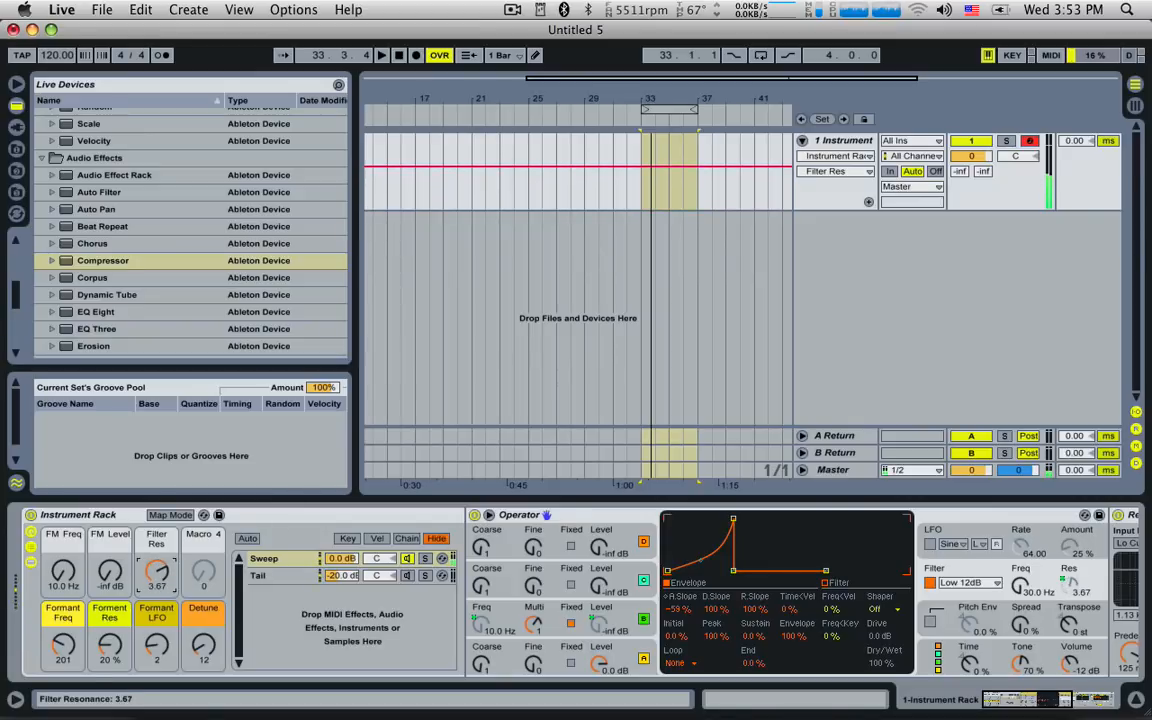
left_click_drag(157, 575, 157, 568)
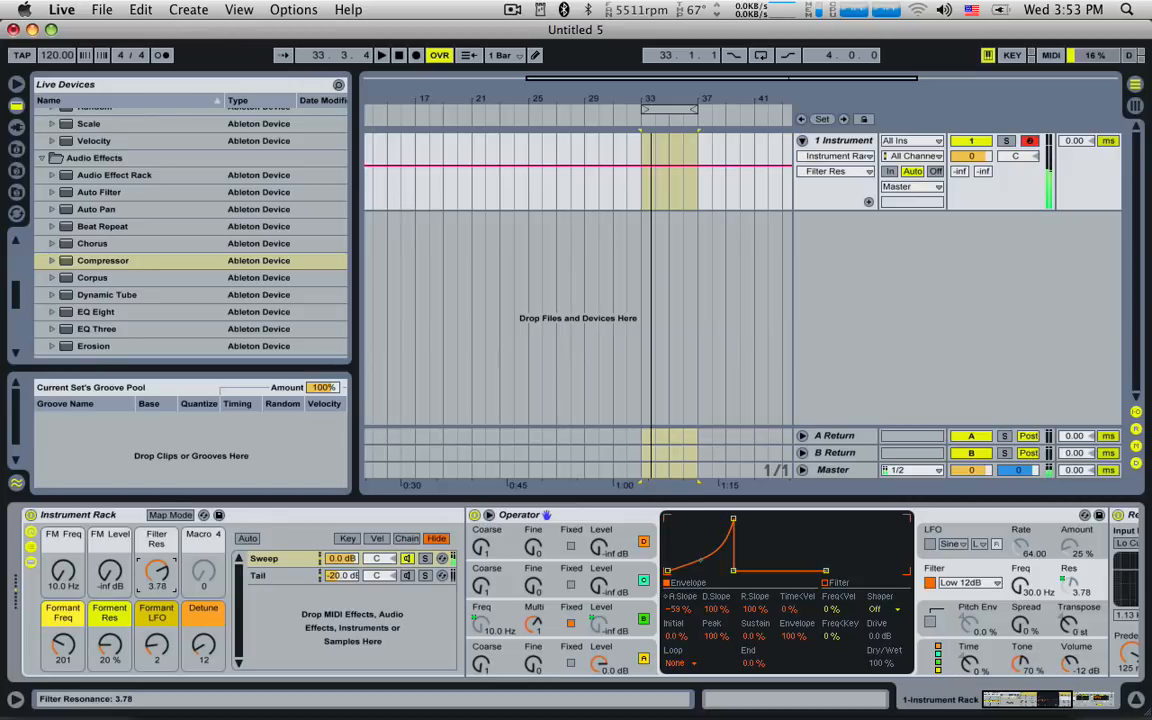
left_click_drag(157, 577, 157, 560)
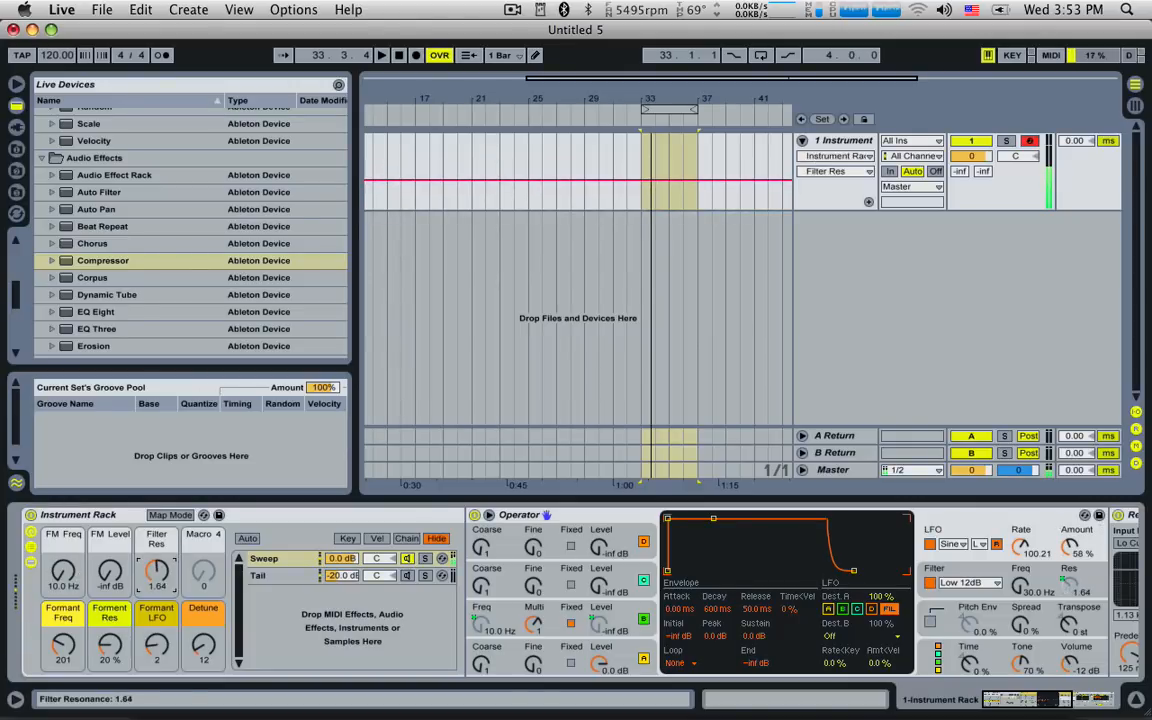
- Lower Filter Res to 0.30, map Operator's LFO Rate and Amount to Macro 4 and test it
left_click_drag(156, 572, 156, 580)
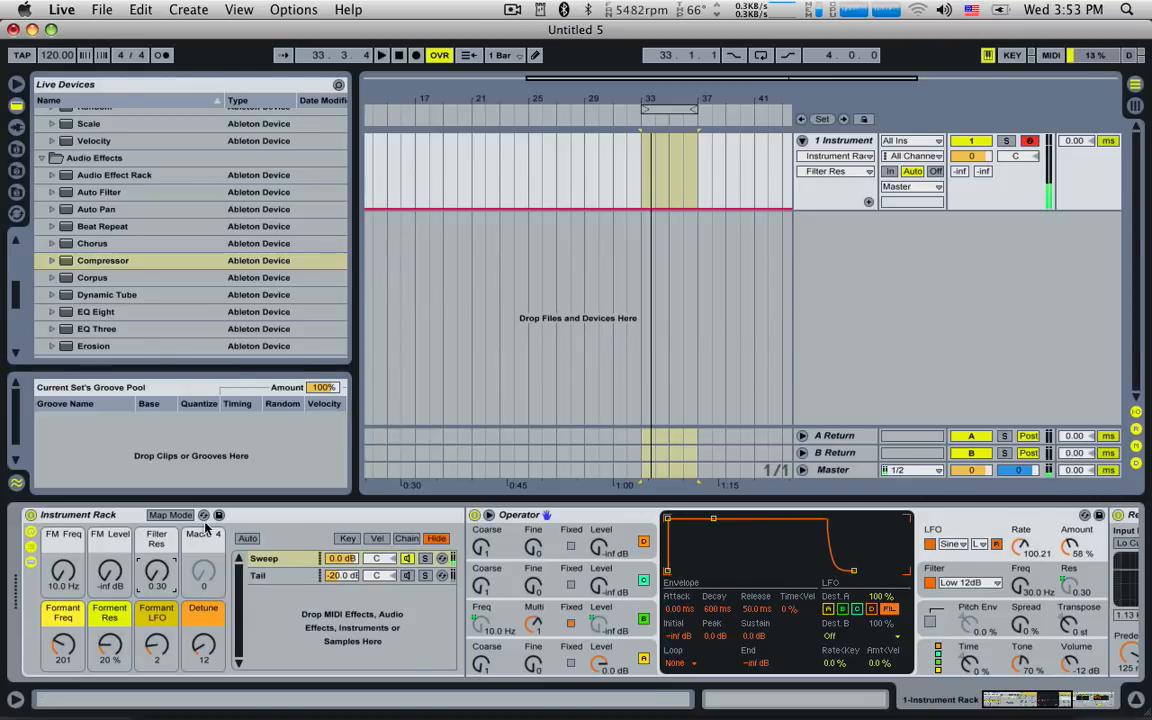
left_click(170, 514)
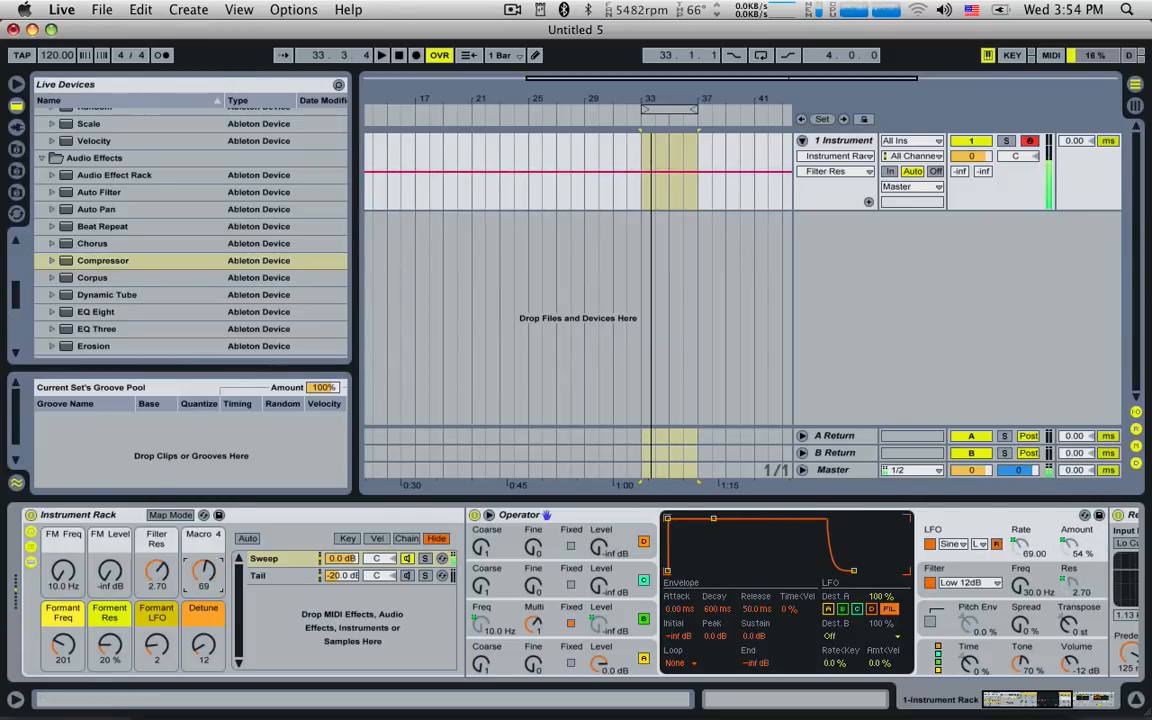
left_click_drag(204, 575, 204, 540)
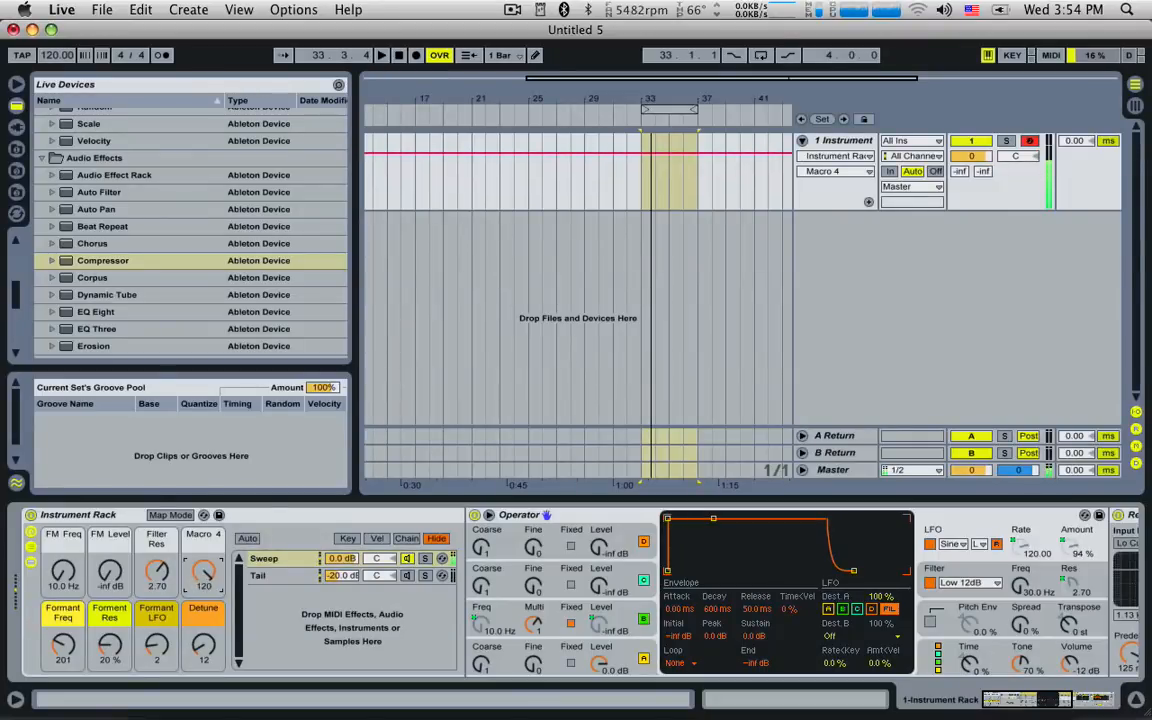
left_click_drag(156, 573, 156, 560)
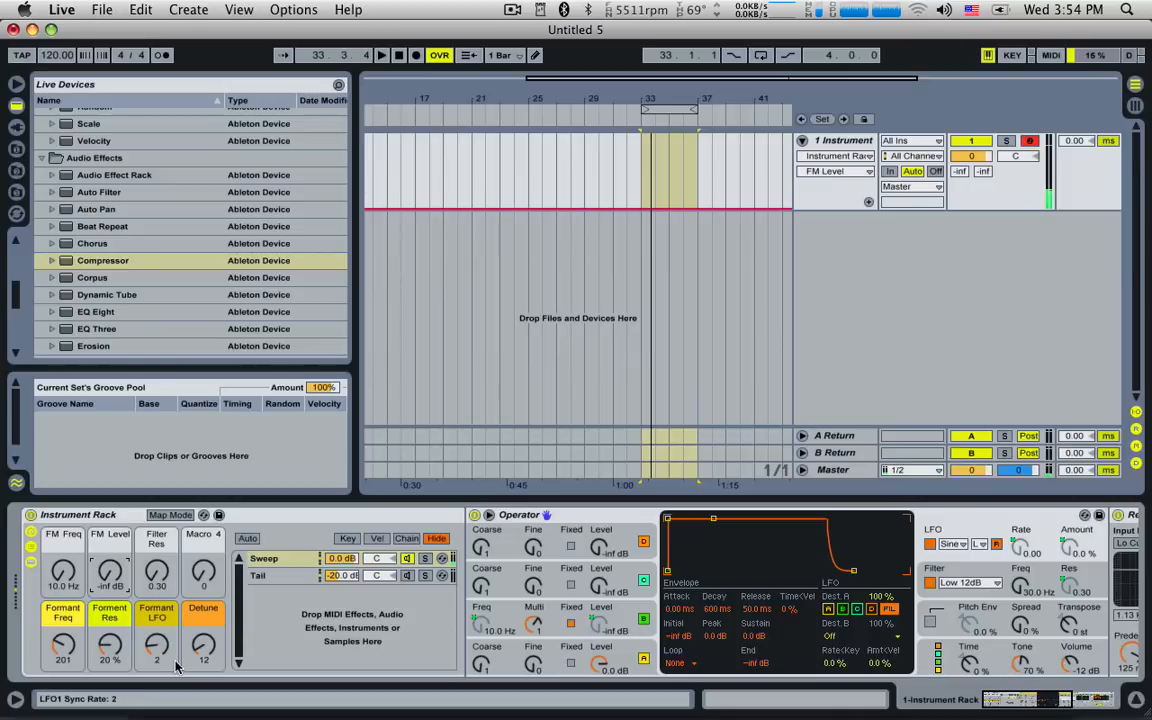
- Colour the top four macros green and cyan and name the fourth Filter LFO
left_click(407, 575)
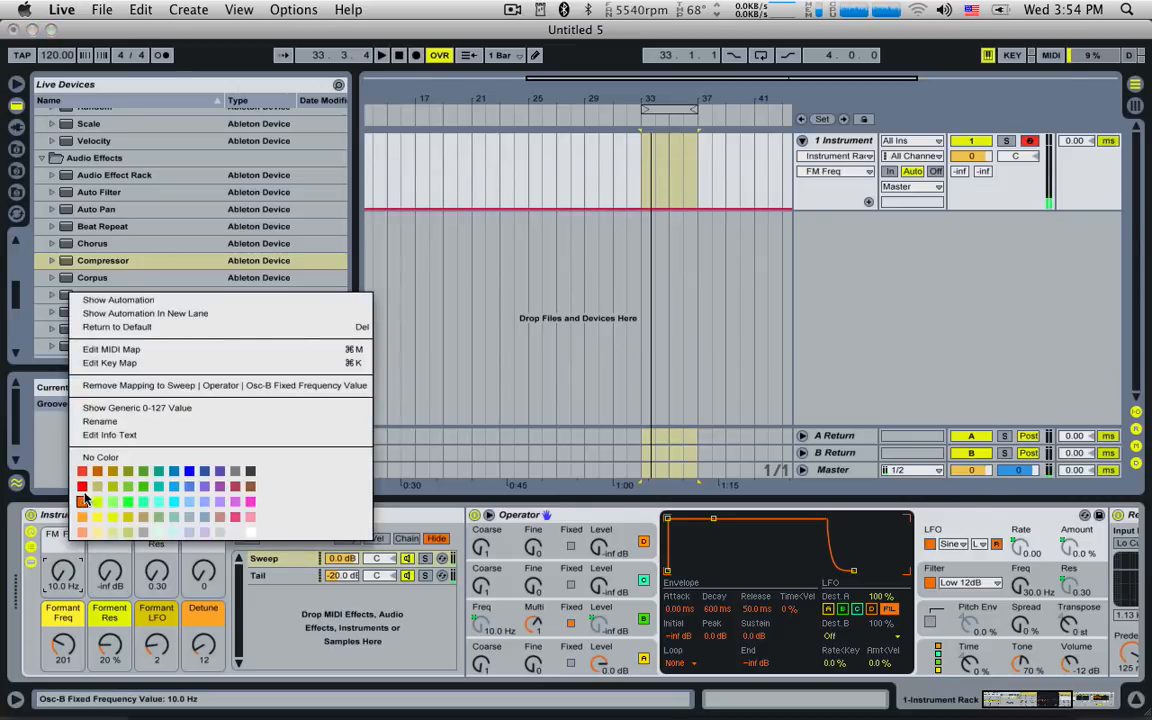
mouse_move(80, 483)
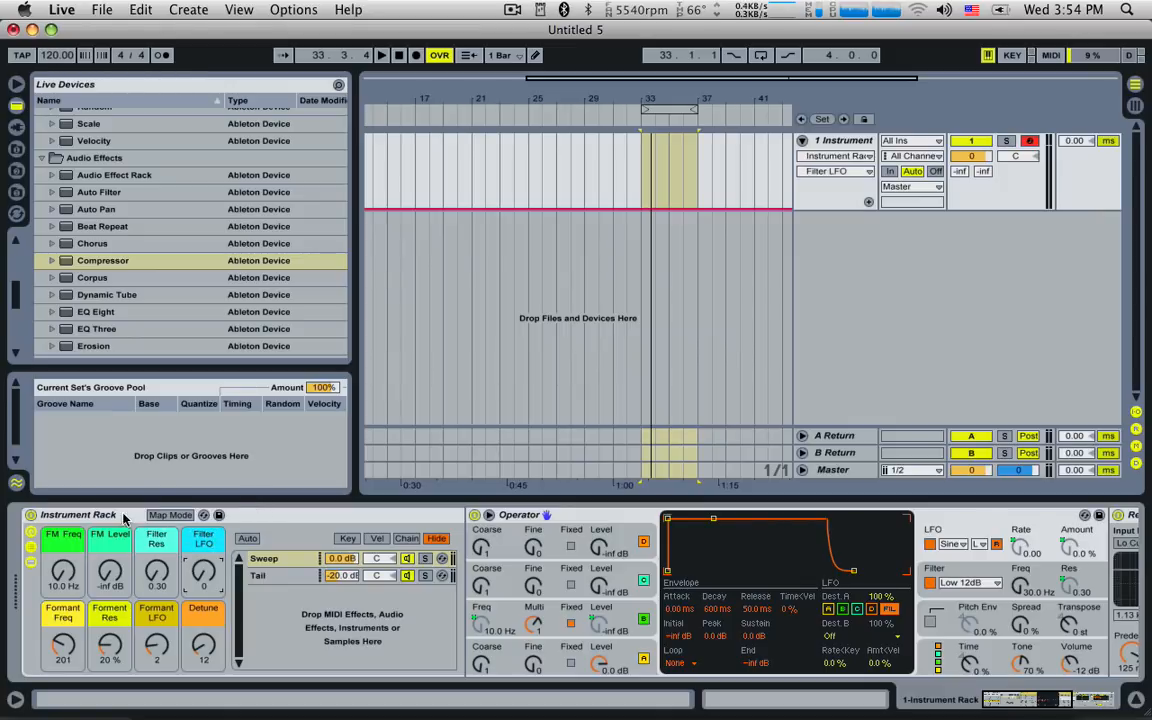
- Rename the Instrument Rack to Kieth and store it as a preset in the User Library
scroll("down", 3)
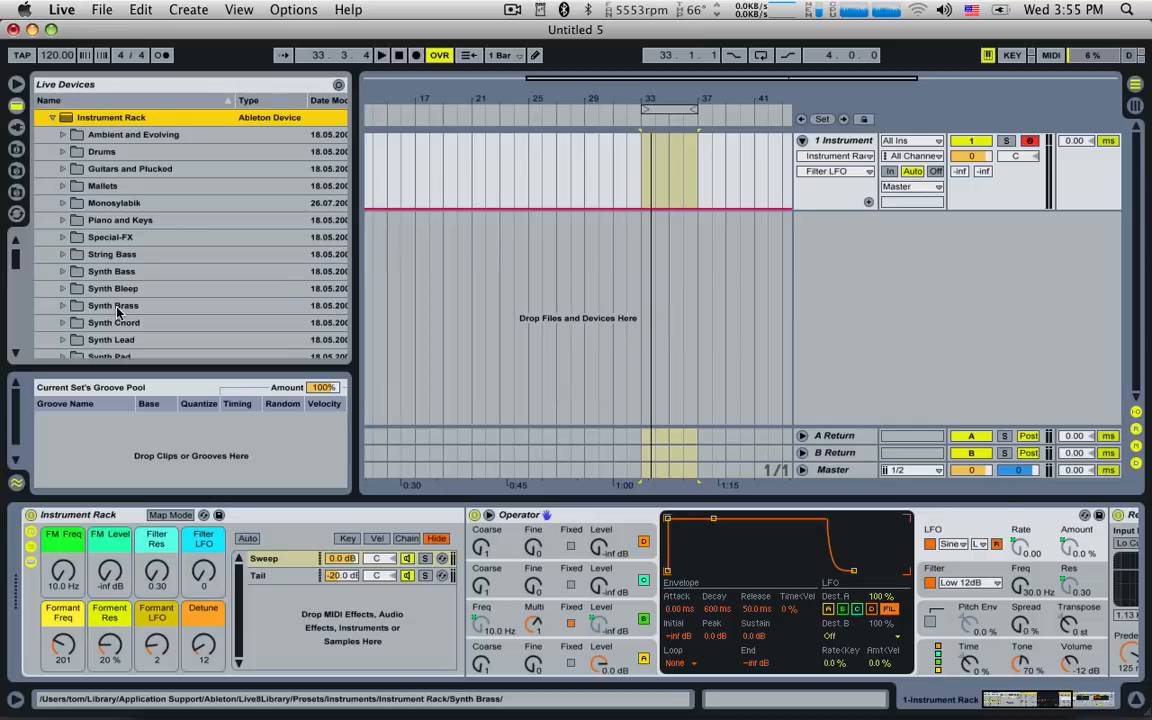
scroll("down", 3)
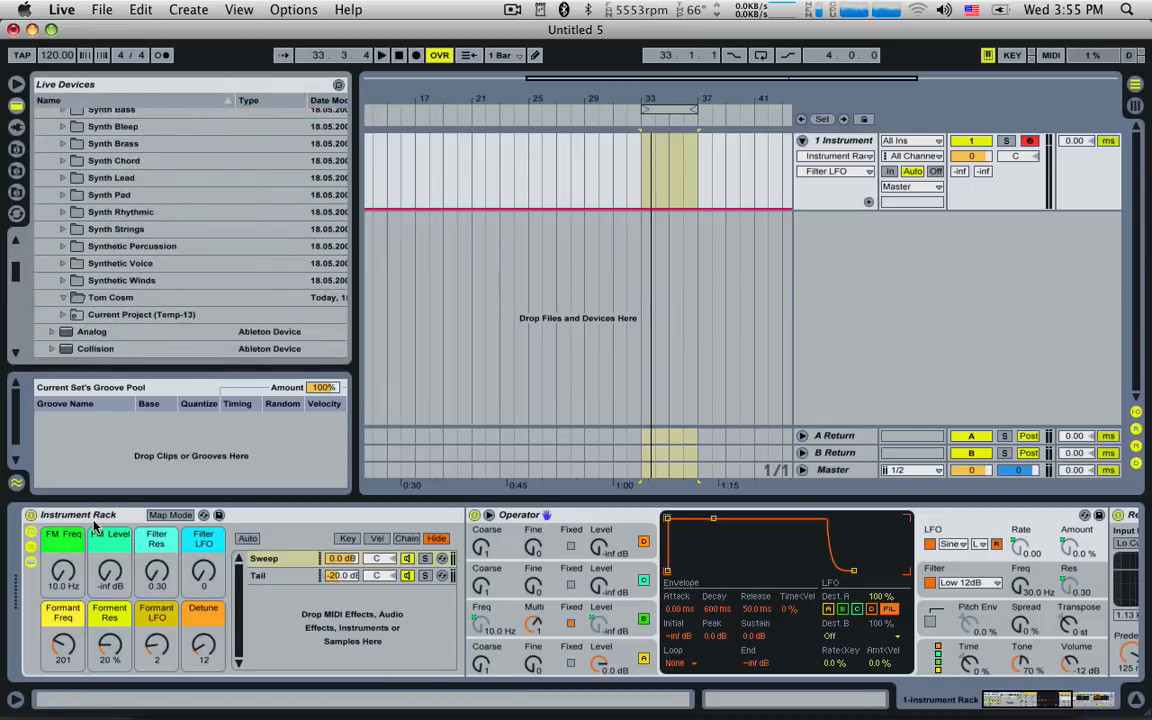
left_click(78, 514)
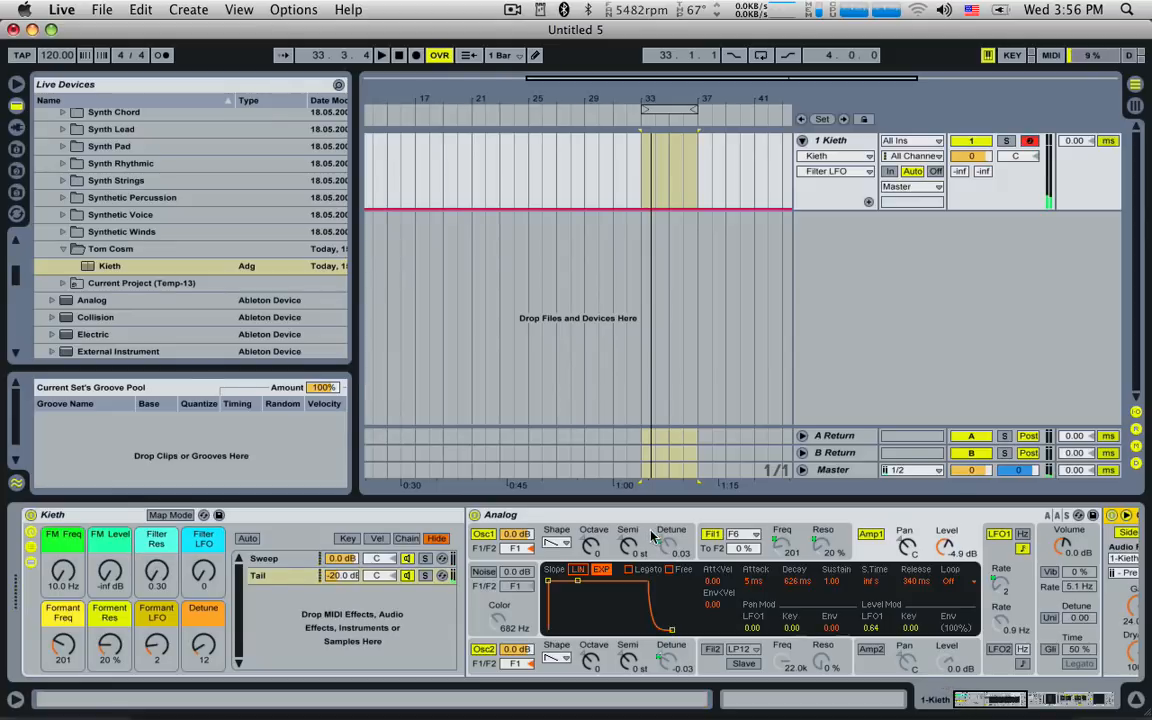
left_click(512, 9)
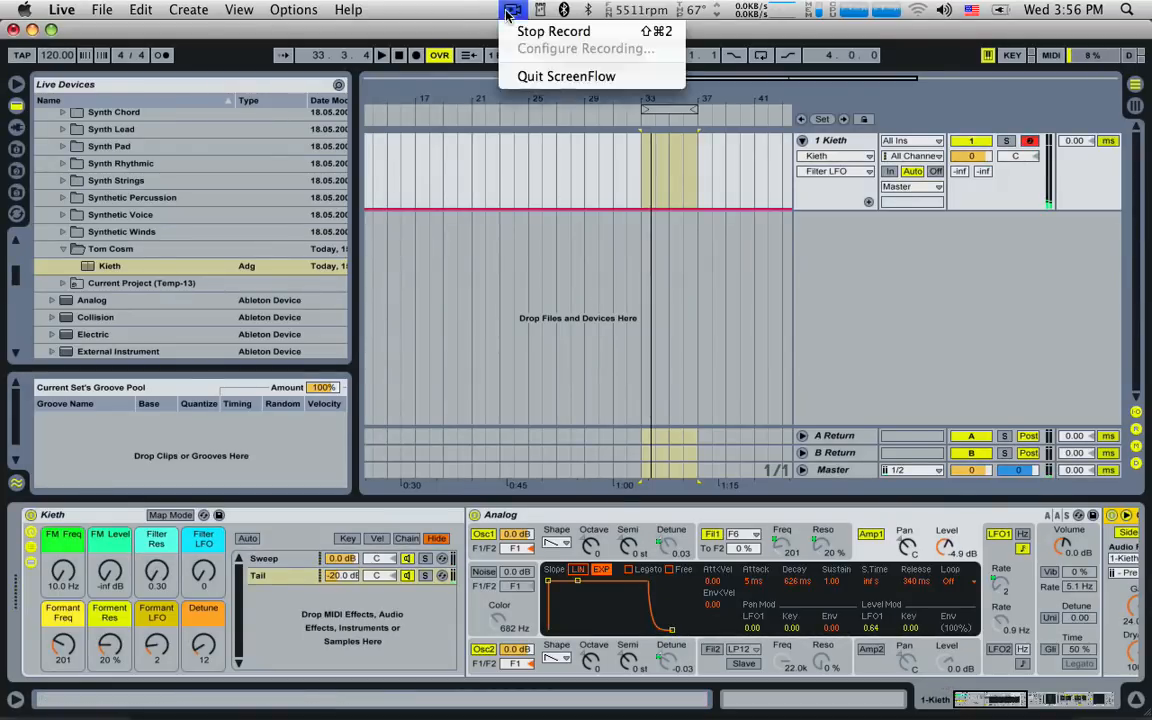